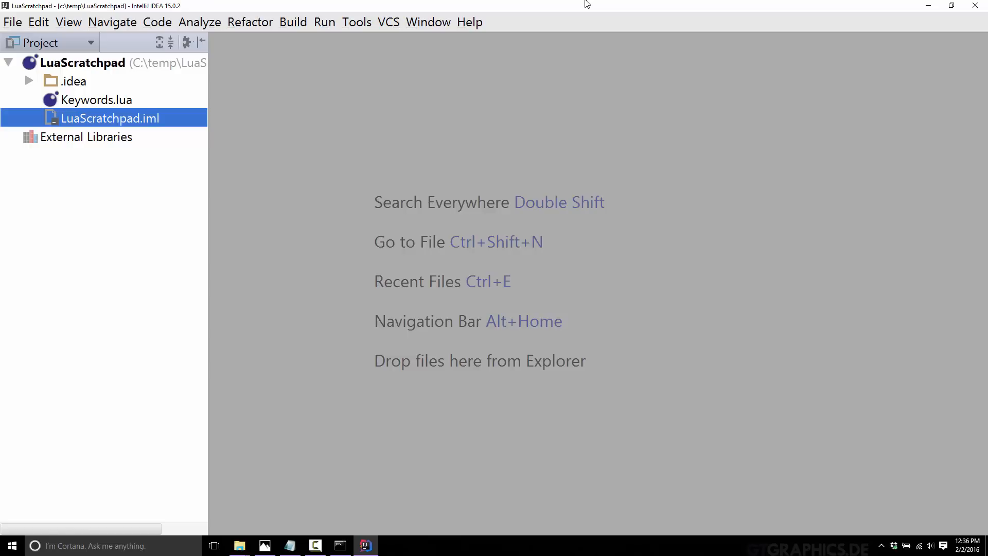
mouse_move(160, 177)
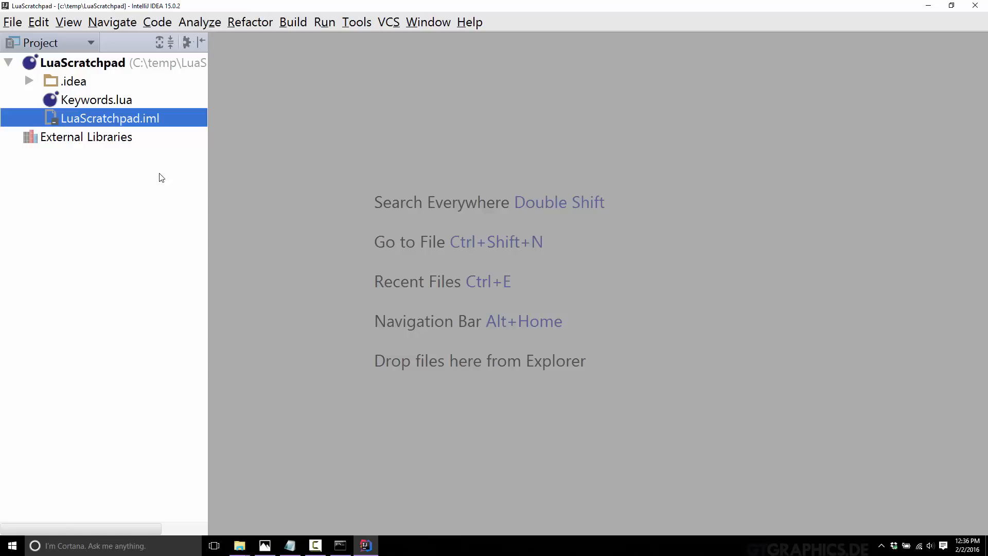
mouse_move(58, 83)
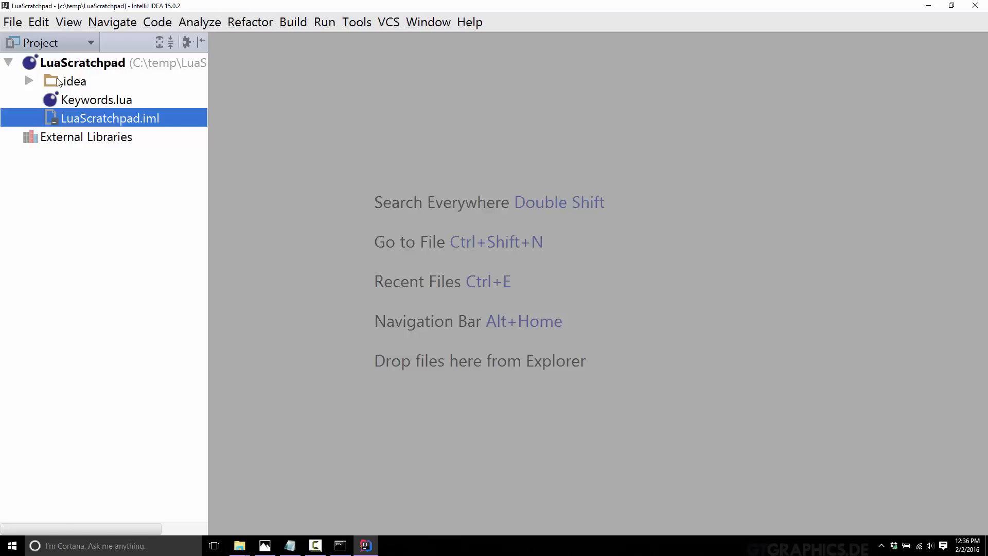
- Create a new Lua Script named Main.lua from the project root's New menu
right_click(109, 117)
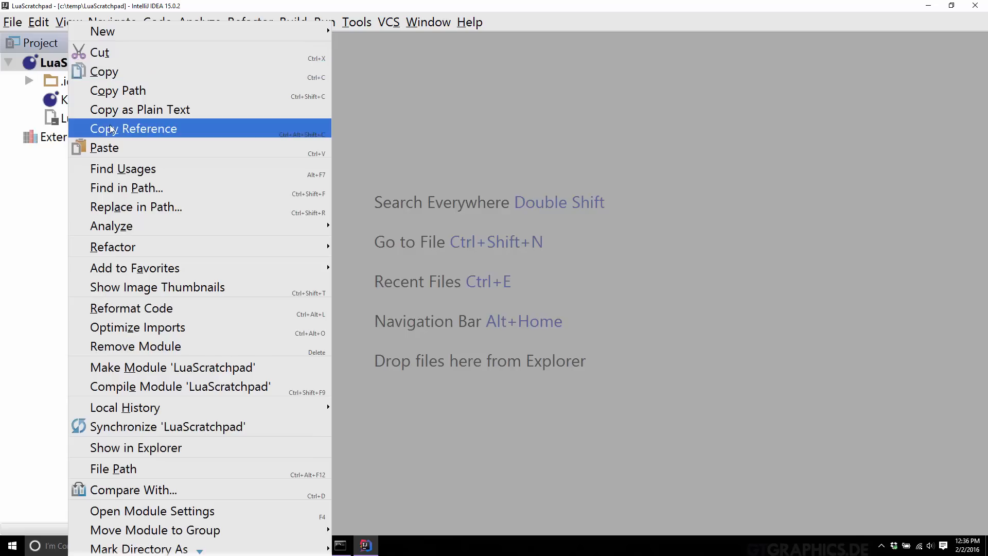
mouse_move(103, 31)
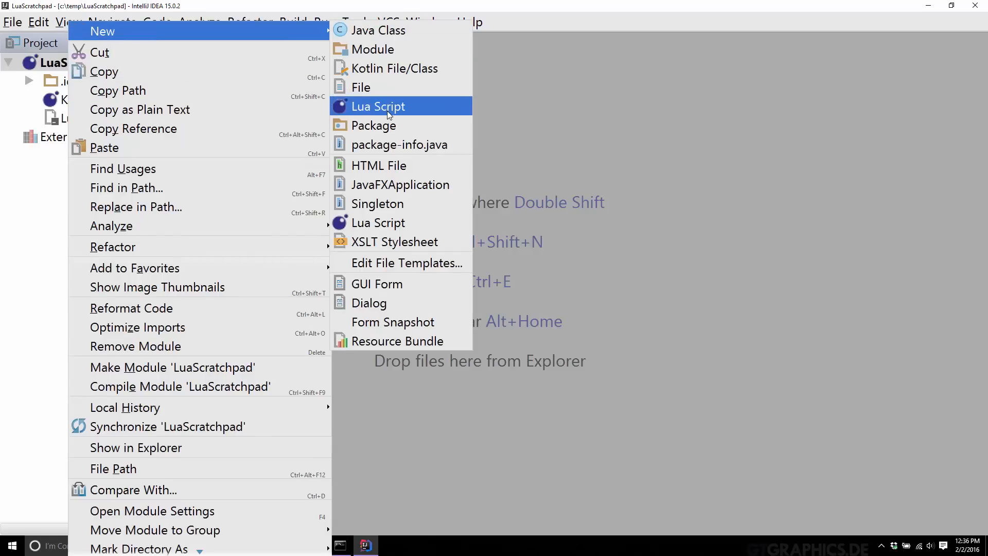
left_click(377, 105)
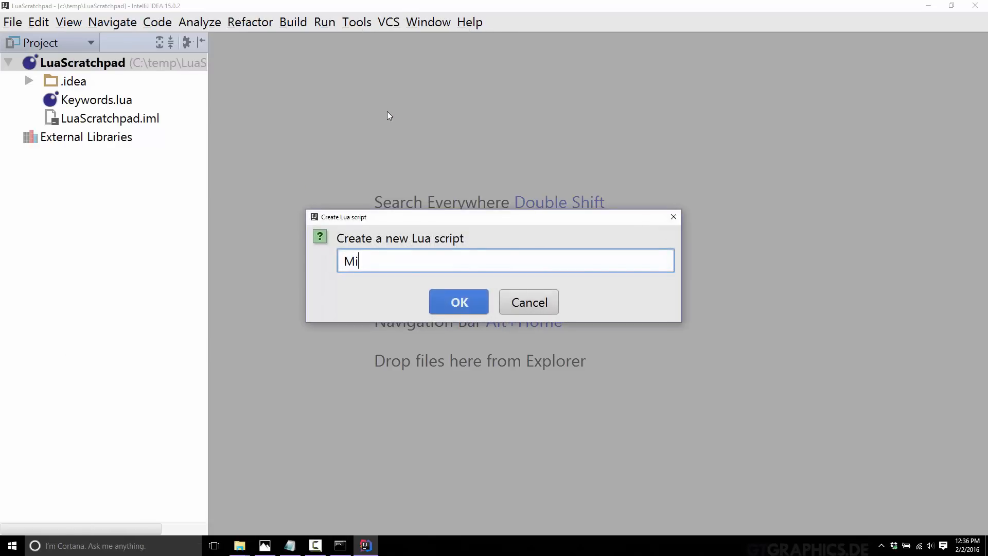
type("ain.lua")
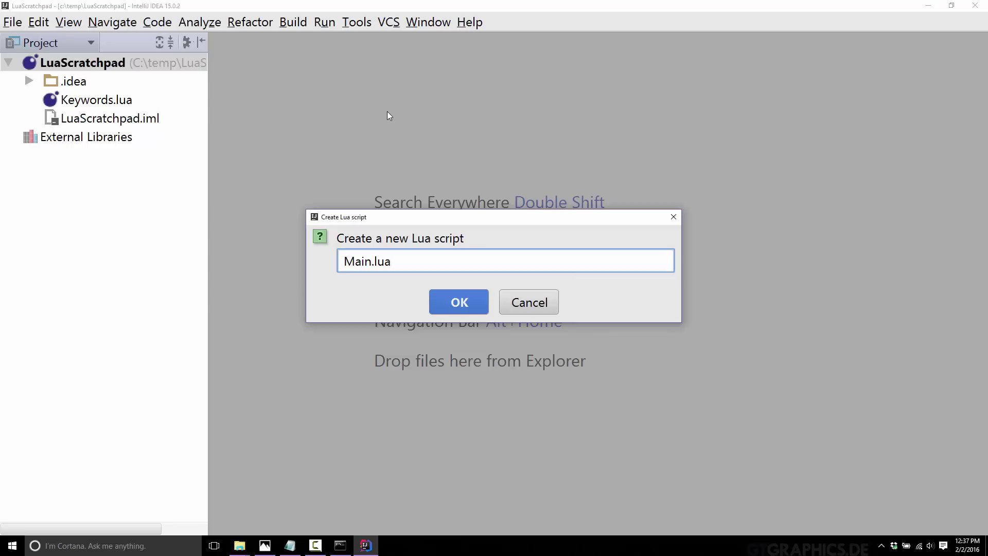
left_click(459, 302)
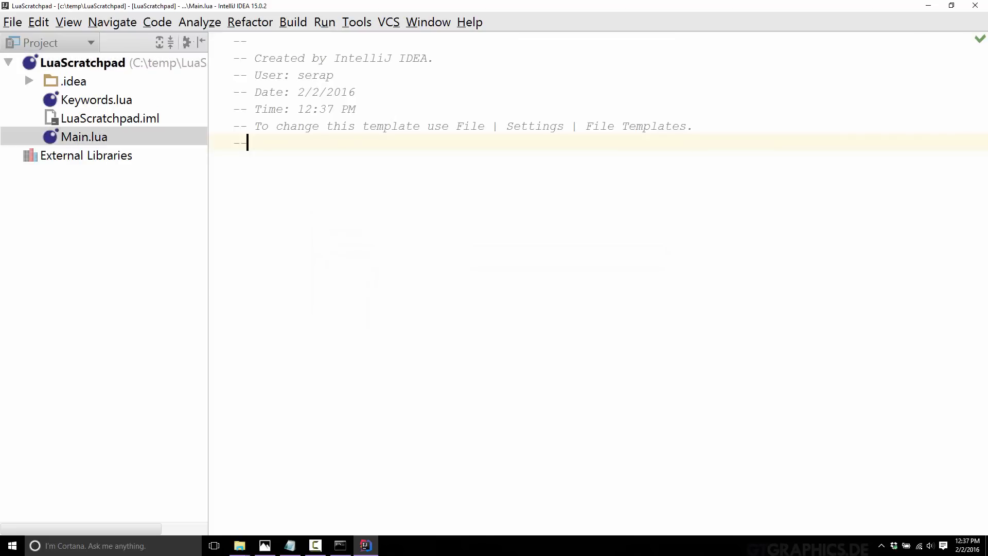
- Select and delete the template header so Main.lua is empty, then bring up its context menu
key("ctrl+a")
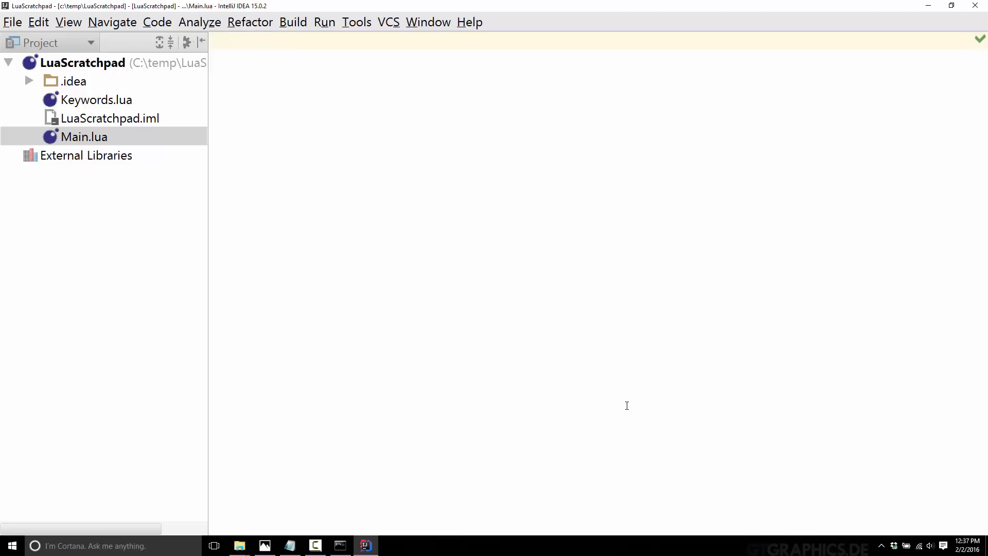
mouse_move(52, 159)
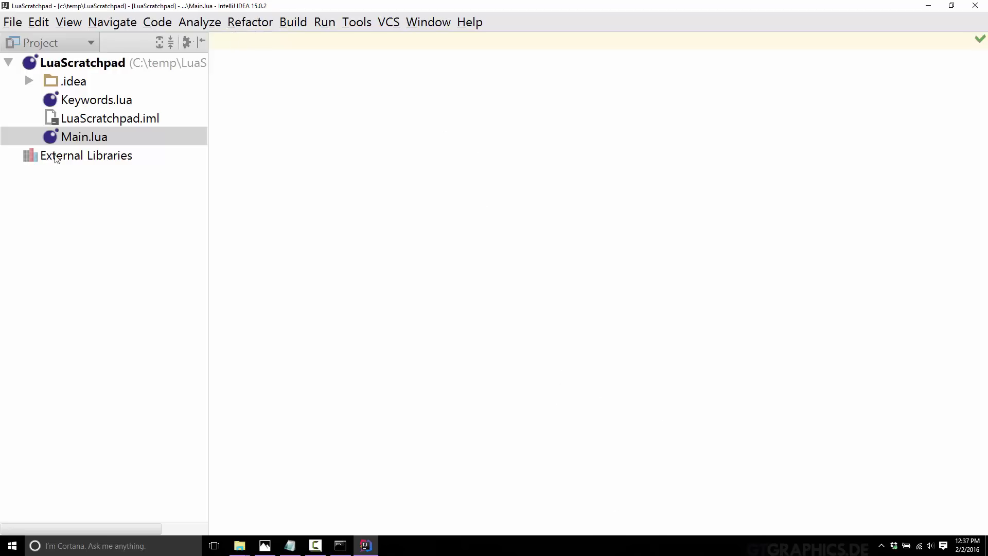
right_click(81, 137)
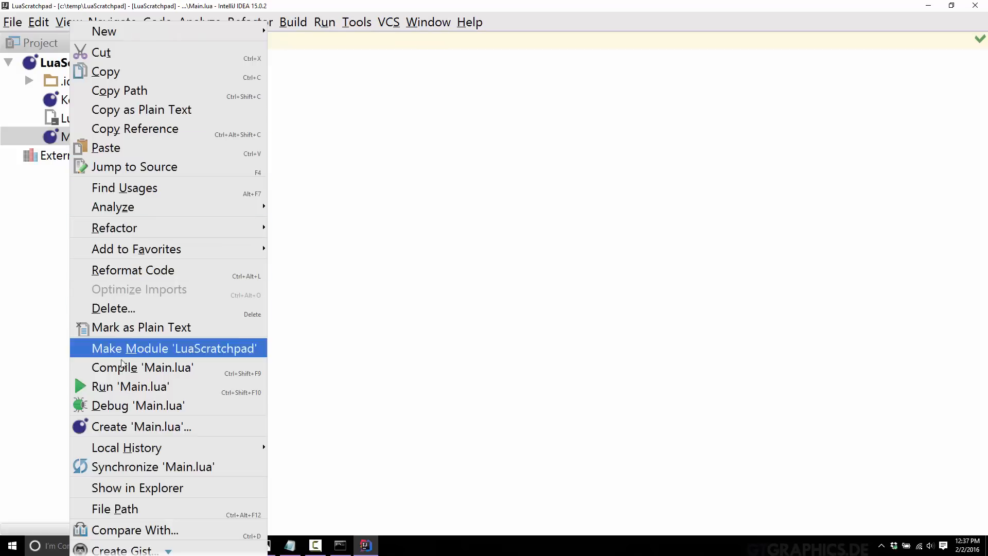
mouse_move(147, 496)
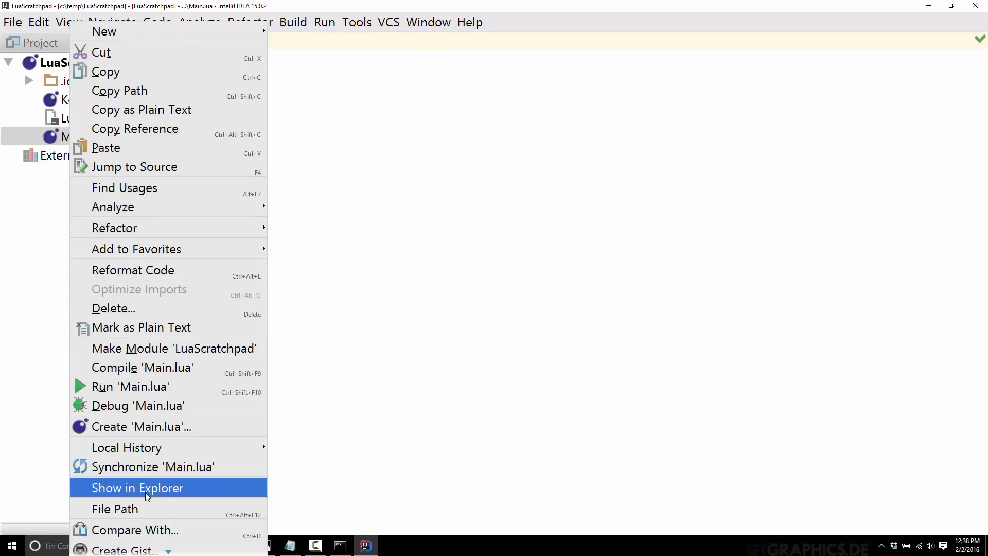
- Reveal Main.lua in File Explorer inside the LuaScratchpad folder
left_click(137, 487)
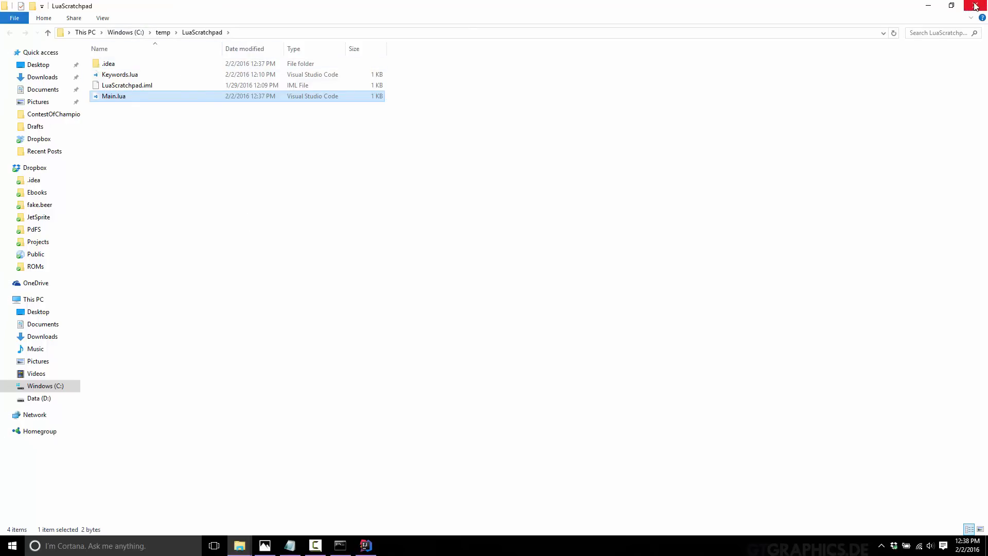
- Start a lua52 Main. command at the prompt, clear it, and return to the Main.lua editor
left_click(339, 545)
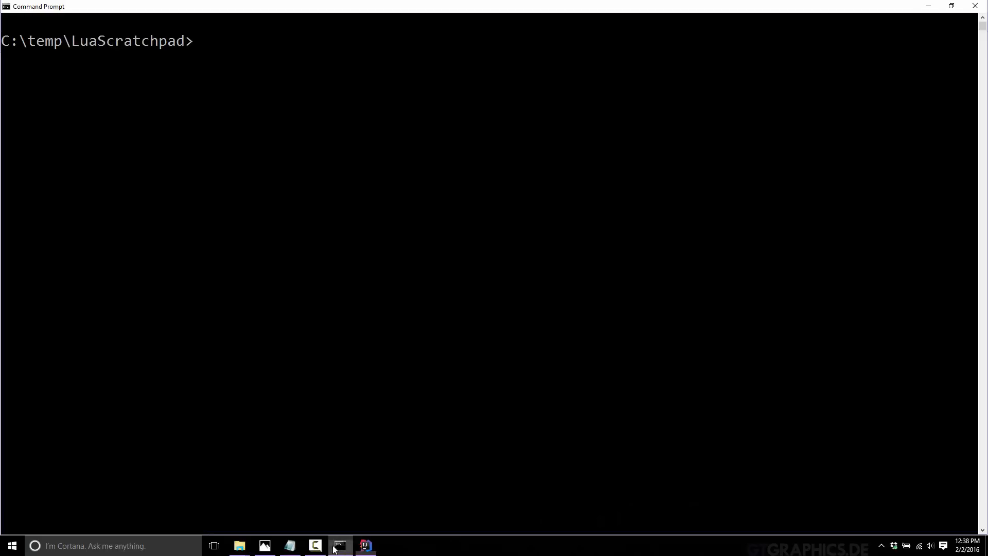
type("lua52")
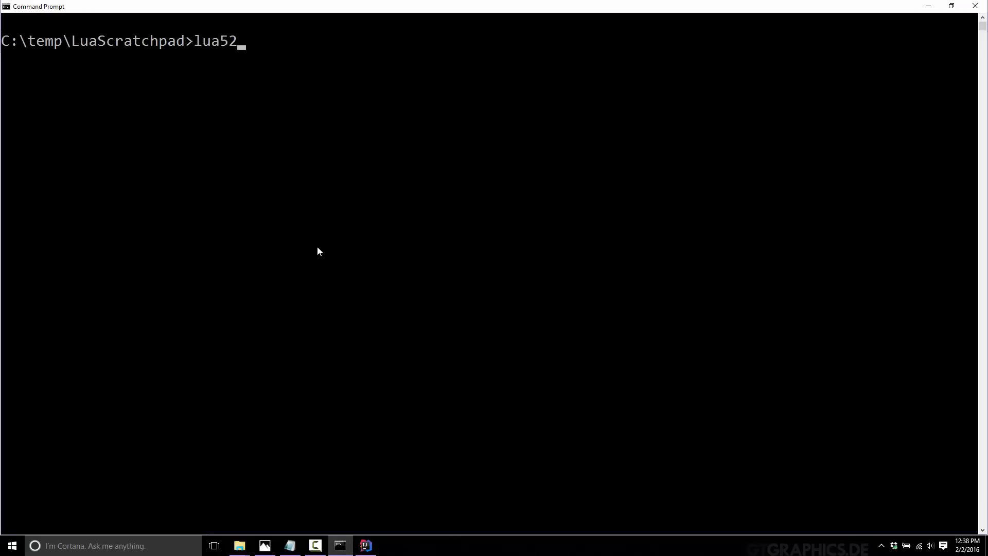
type("Main.")
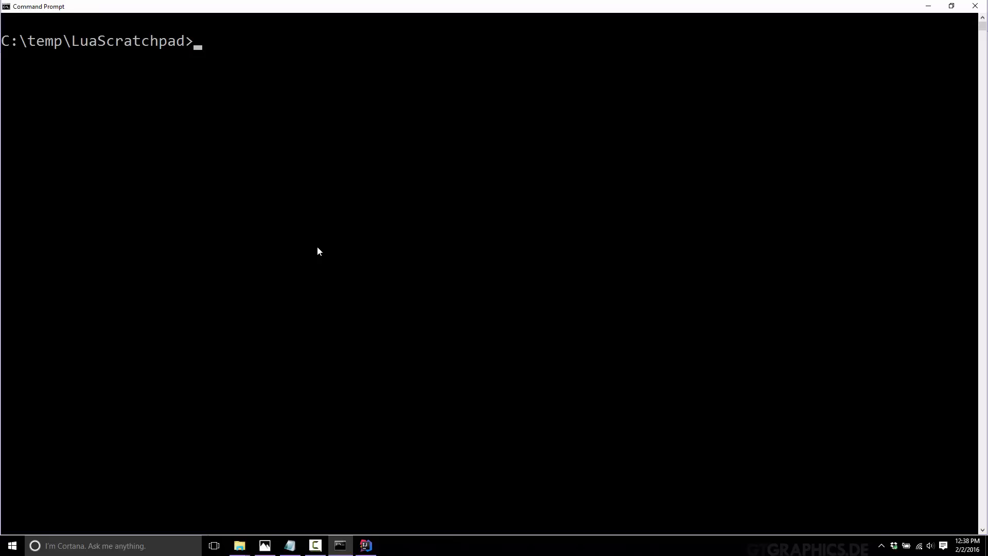
left_click(365, 545)
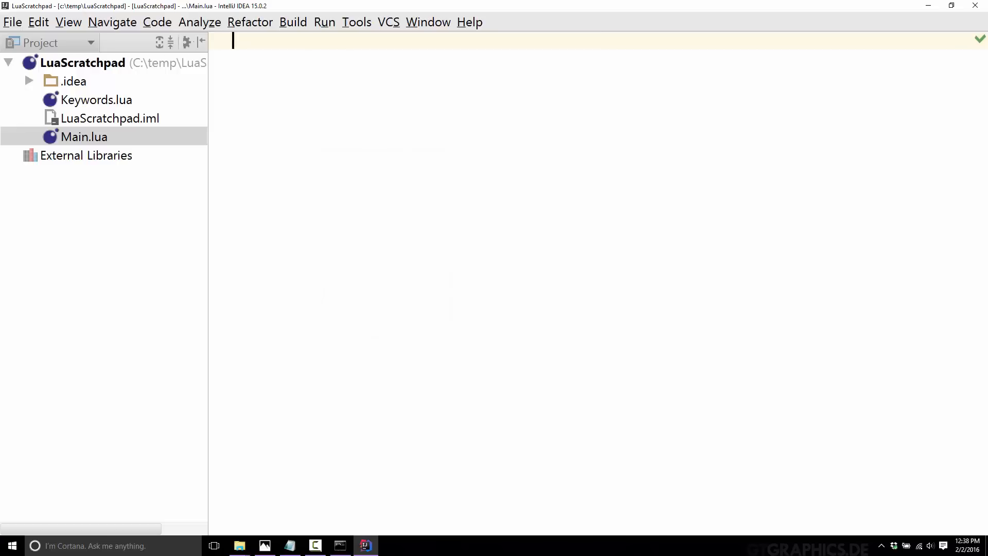
- Focus the empty Main.lua editor and browse the Run and Refactor menus
left_click(323, 23)
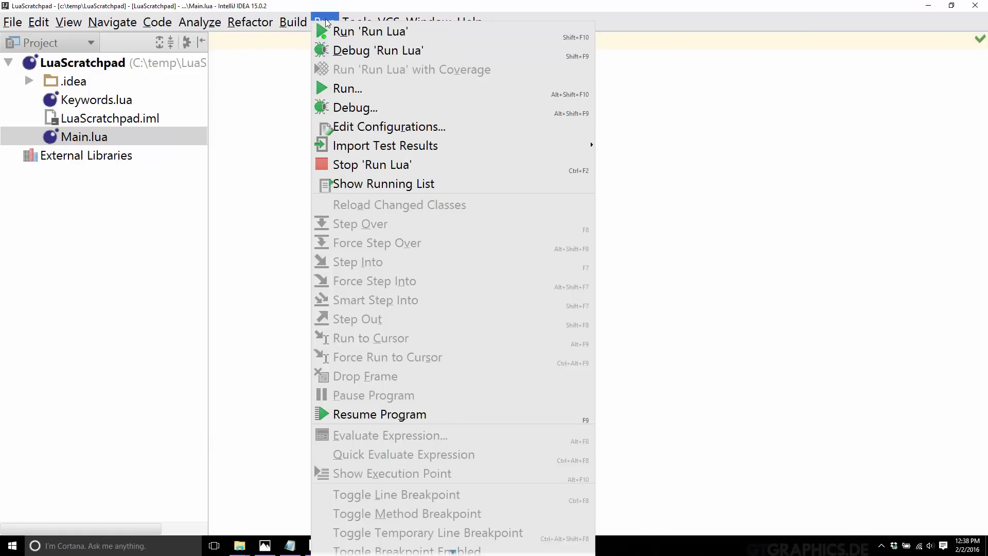
left_click(250, 22)
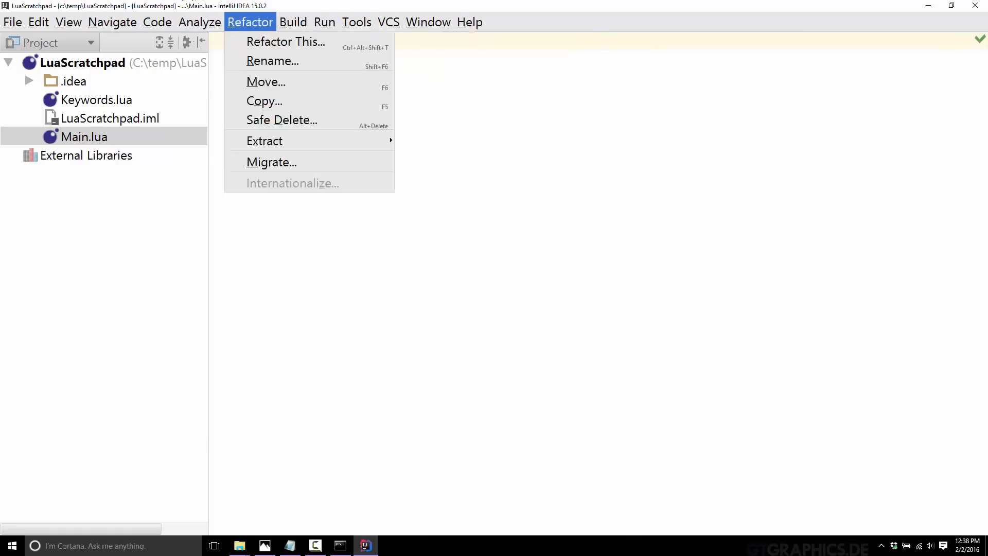
mouse_move(283, 265)
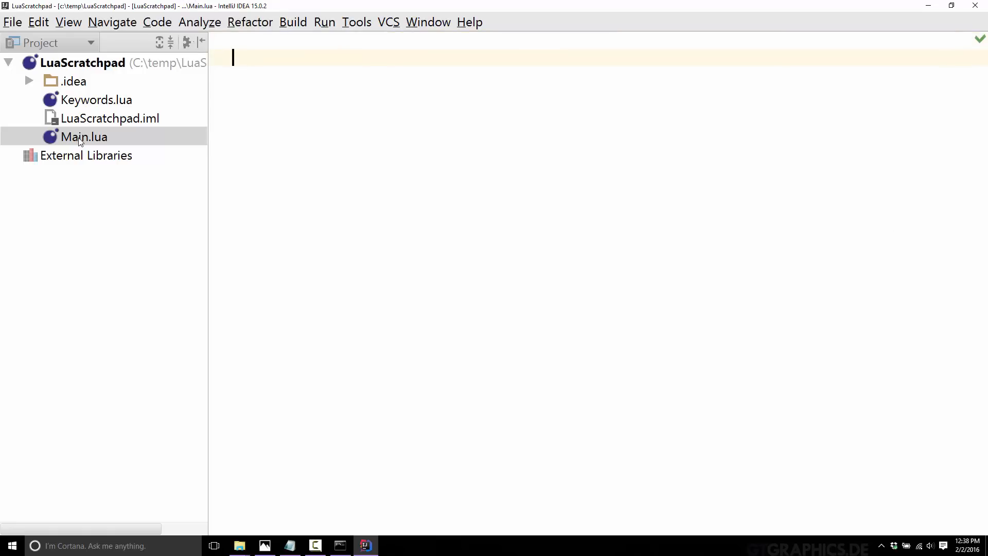
mouse_move(361, 545)
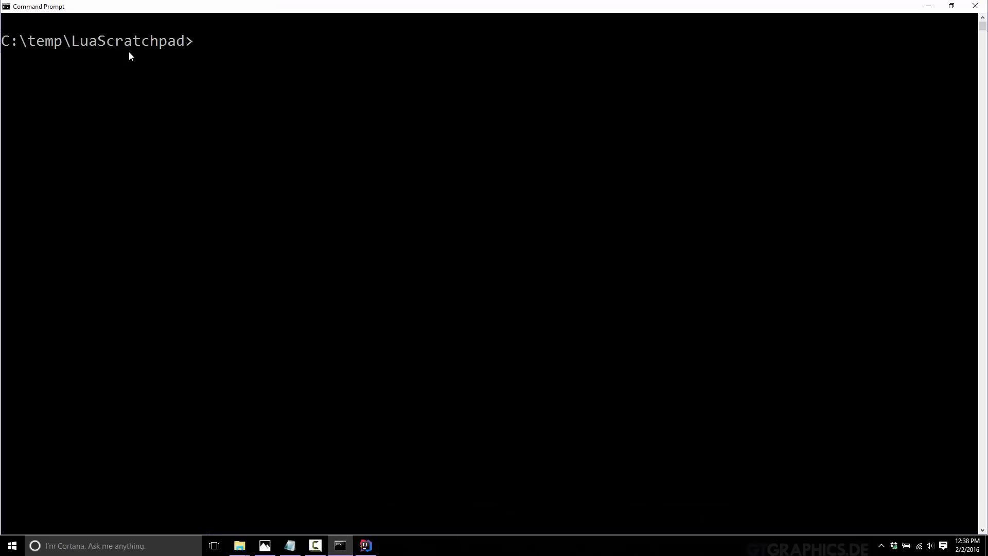
- Enter the interpreter path d:\dev\Lua52\lua52 at the Command Prompt
type("lua52")
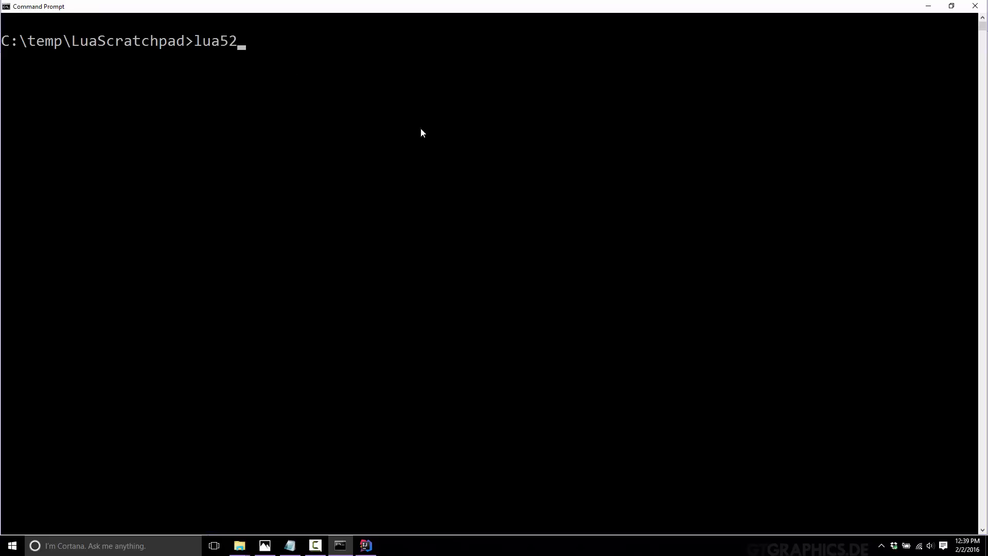
mouse_move(385, 123)
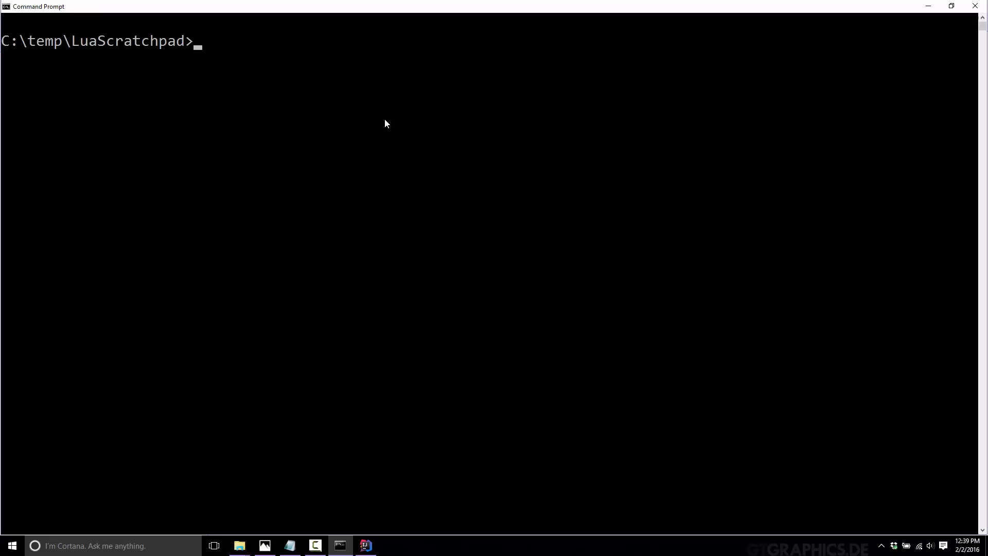
type("d:\\d")
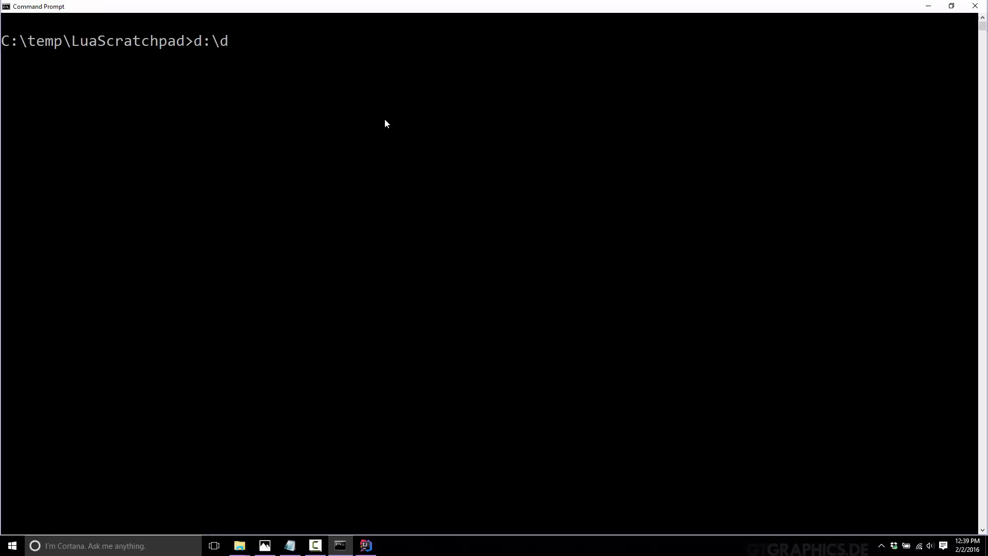
type("ev\\Lua52")
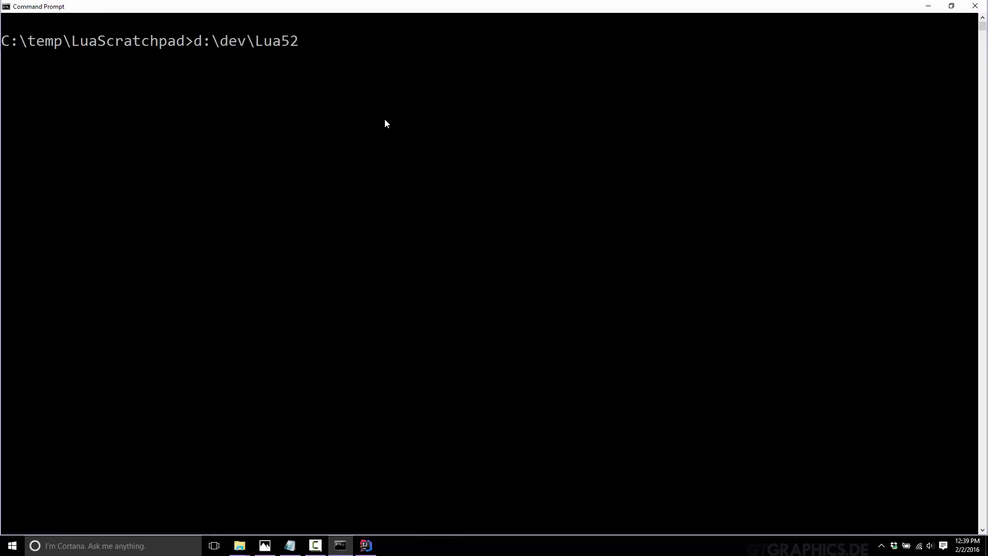
type("\\lua52")
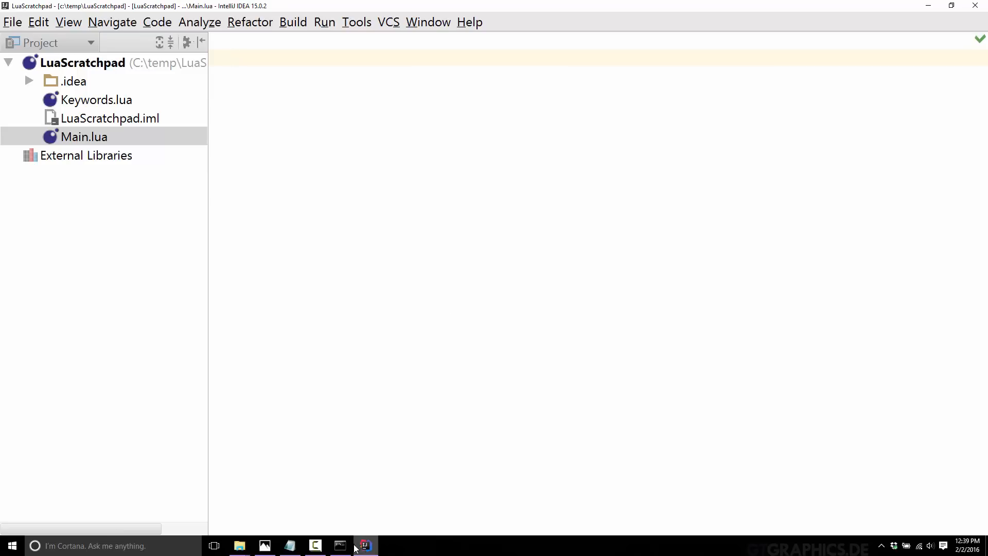
- Write print("Hello World") in Main.lua and switch to the command prompt to run it
left_click(339, 545)
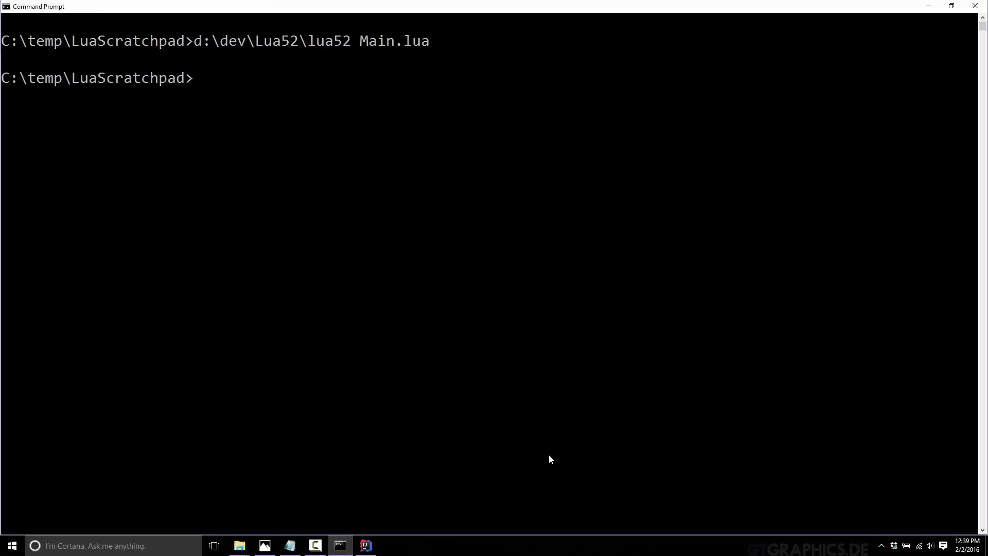
left_click(365, 545)
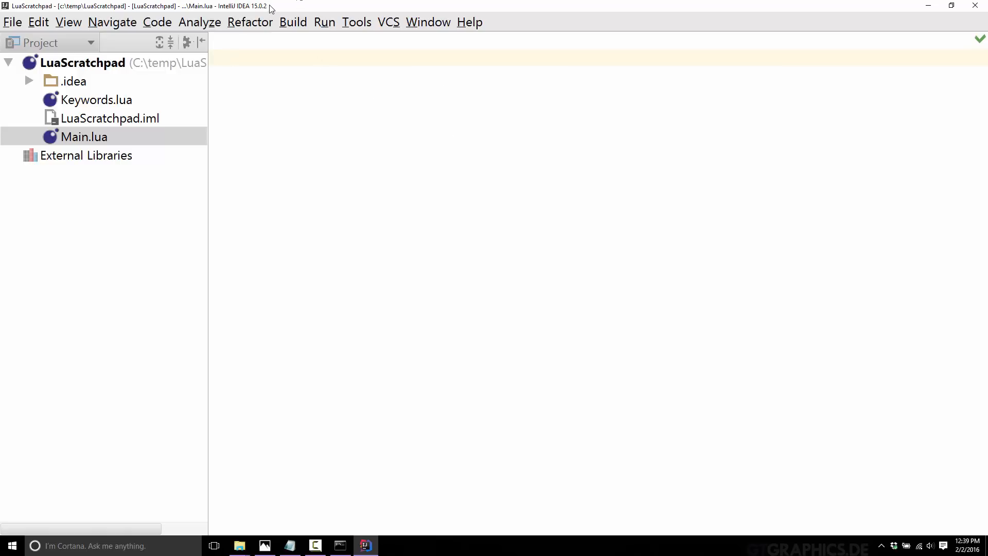
type("print(")
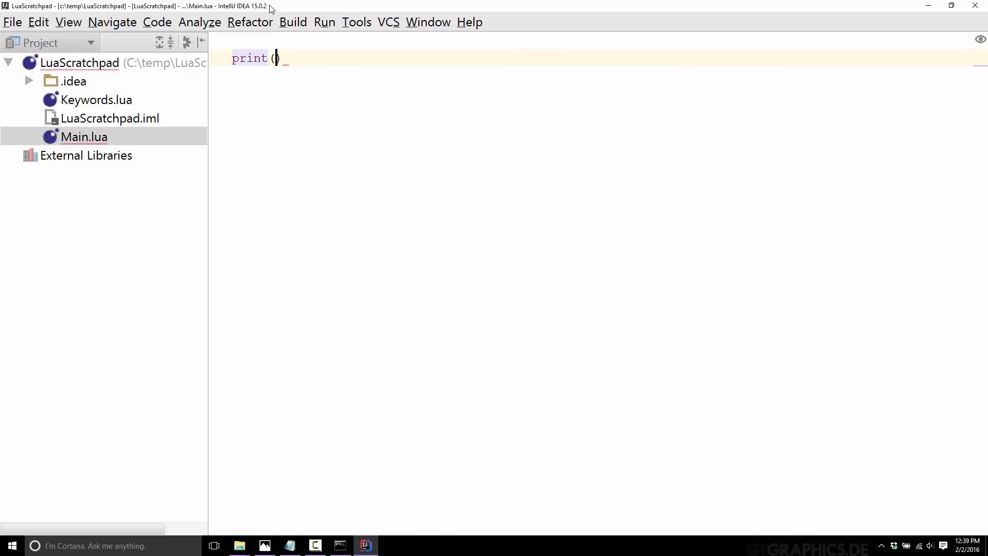
type("\"Hello\"")
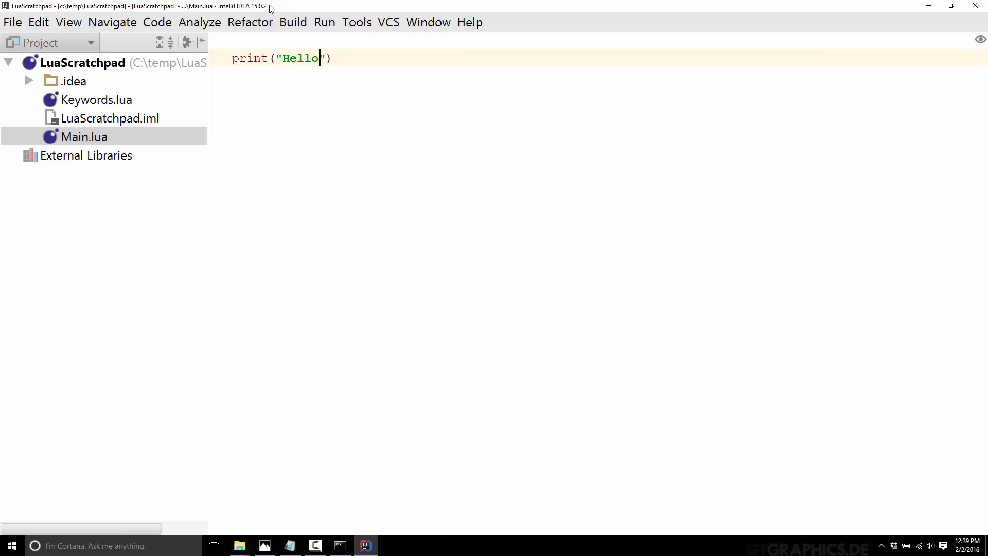
type("World")
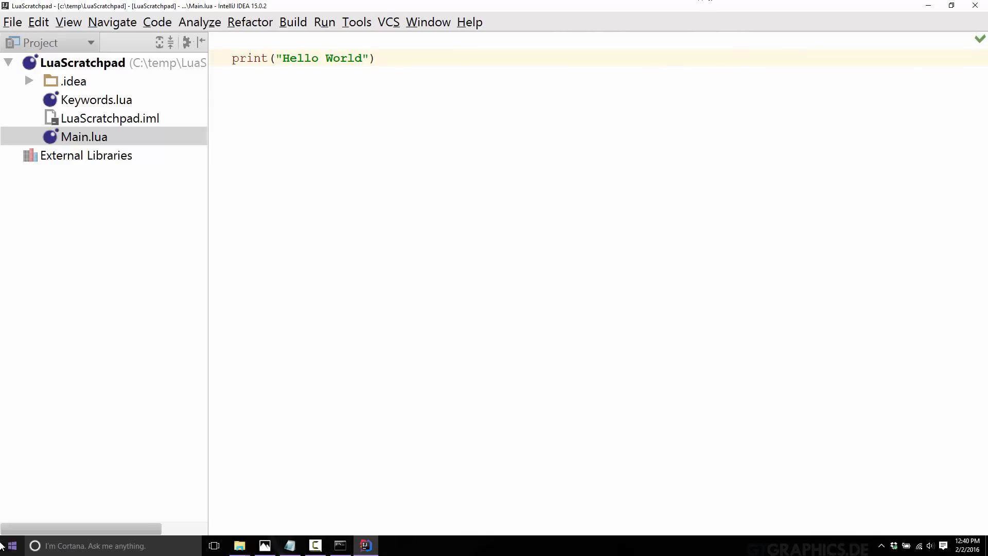
left_click(362, 58)
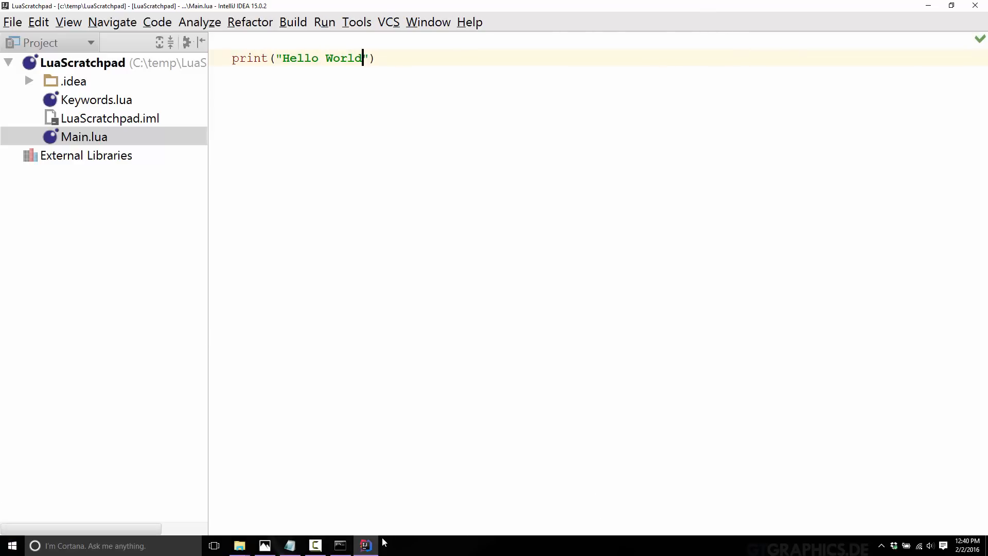
left_click(339, 545)
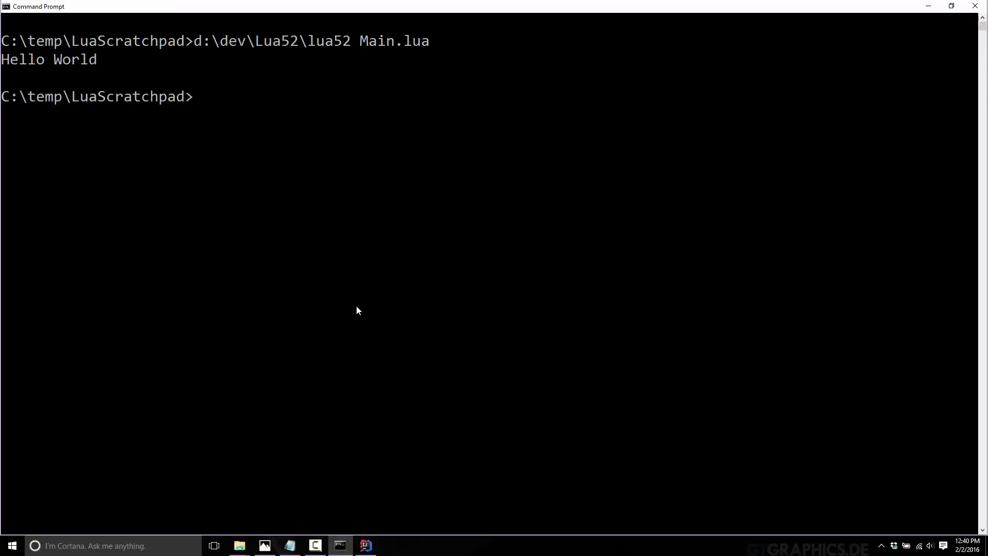
- Return to IntelliJ IDEA after confirming the run printed Hello World
key("alt+tab")
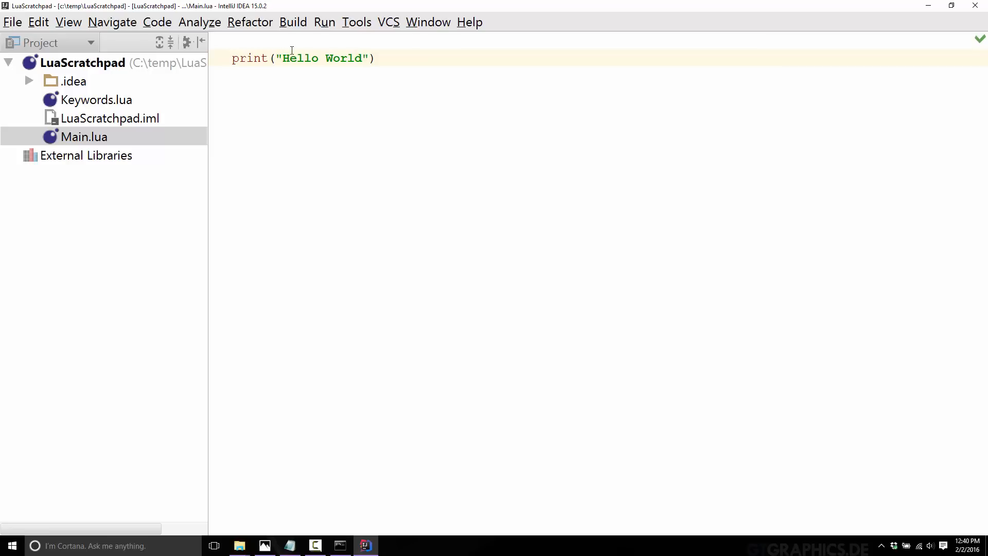
left_click(360, 58)
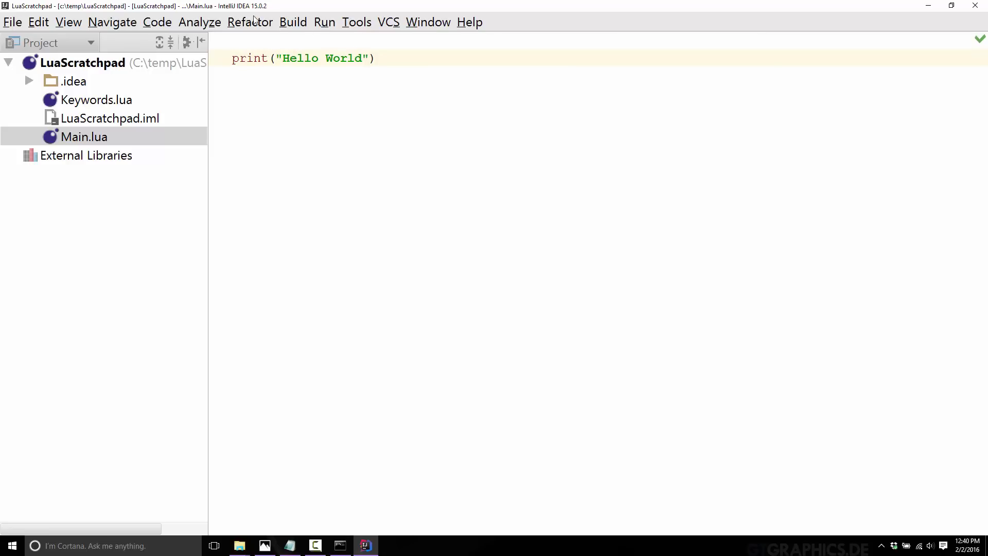
left_click(360, 58)
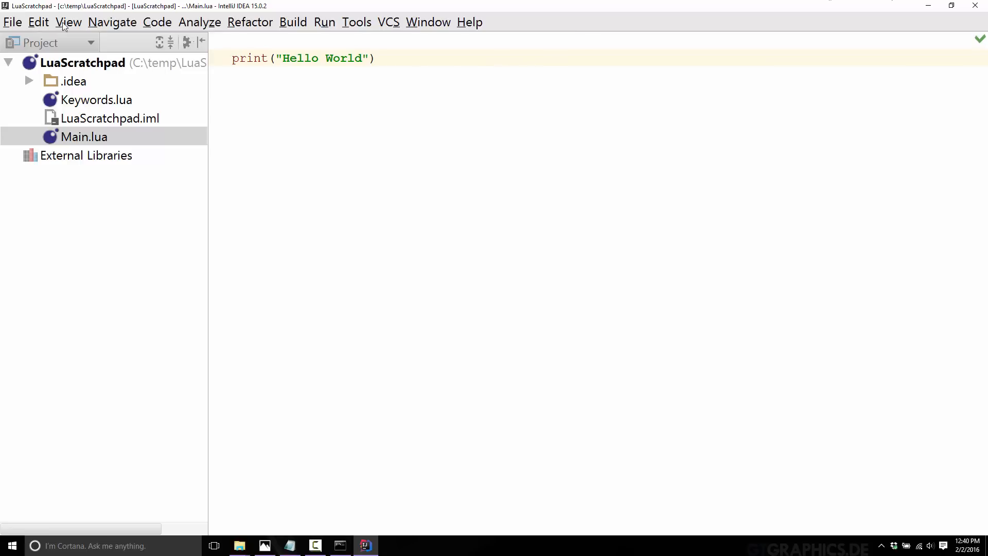
left_click(358, 58)
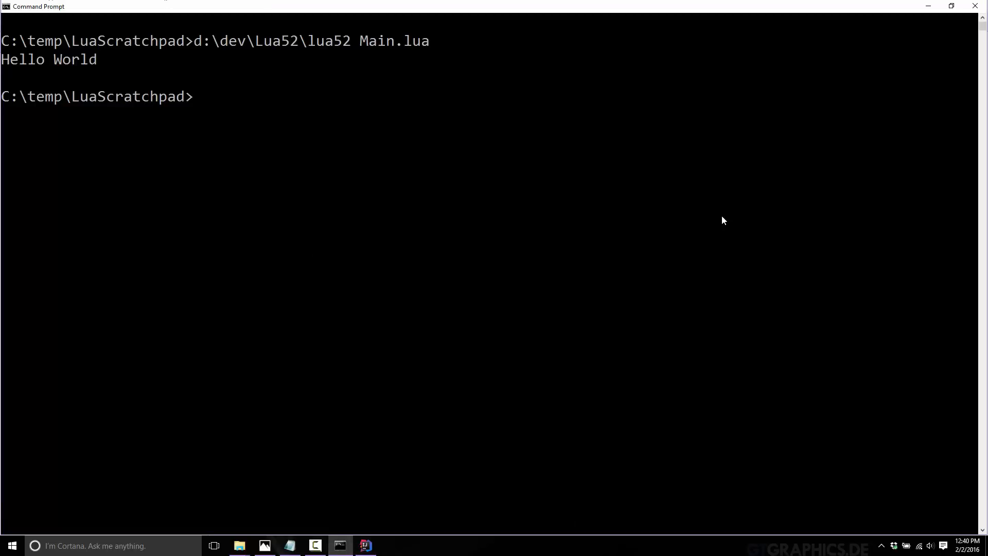
left_click(365, 545)
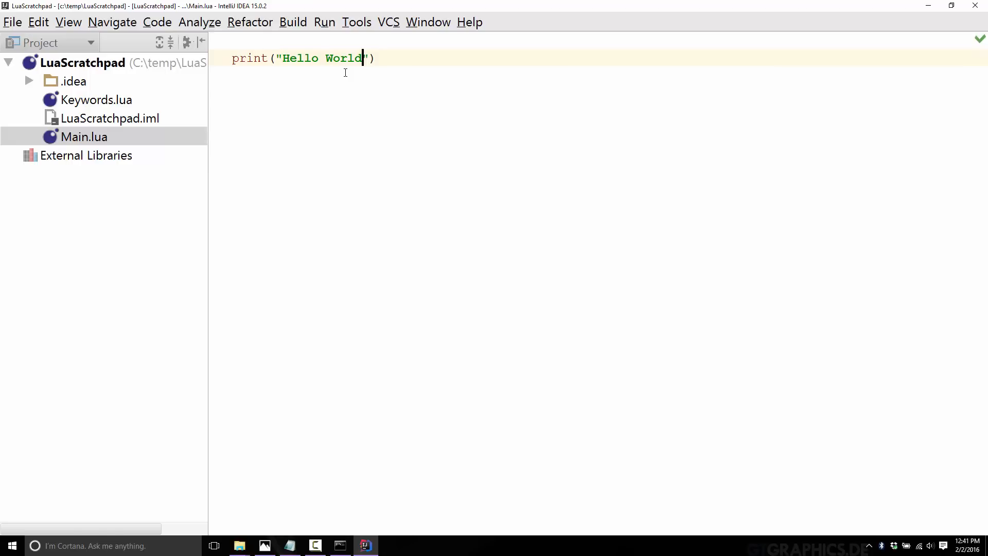
mouse_move(337, 78)
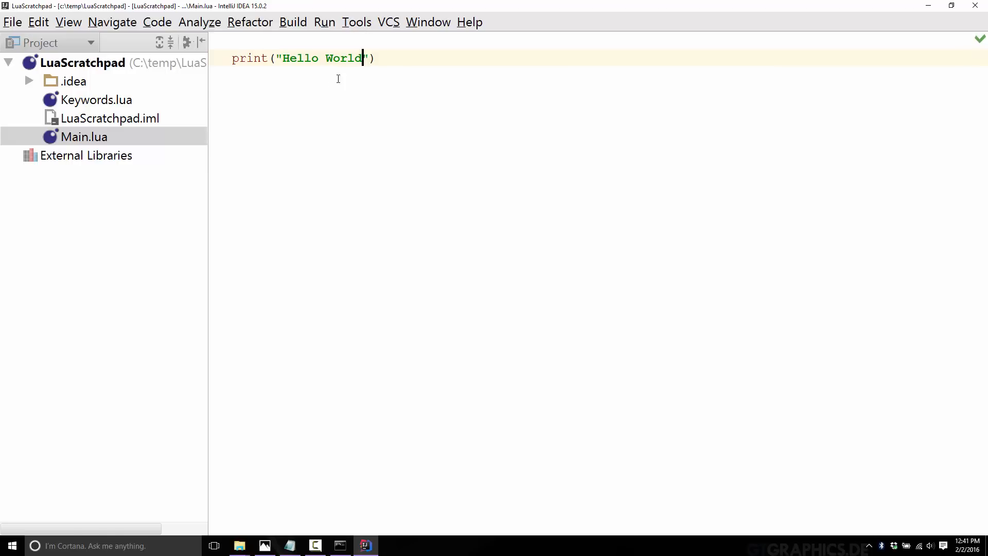
- Replace the Hello World message with "What is your name Player?"
double_click(344, 57)
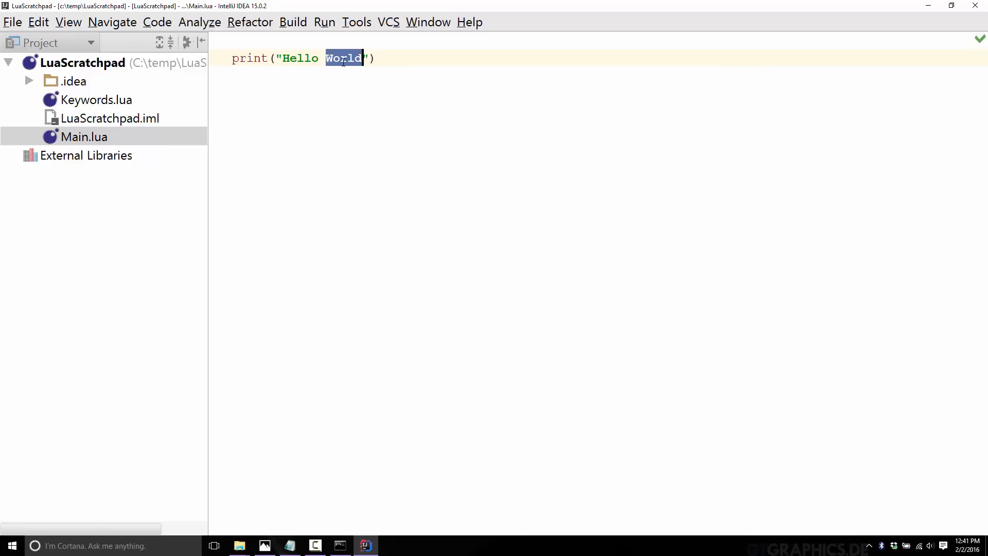
left_click(296, 57)
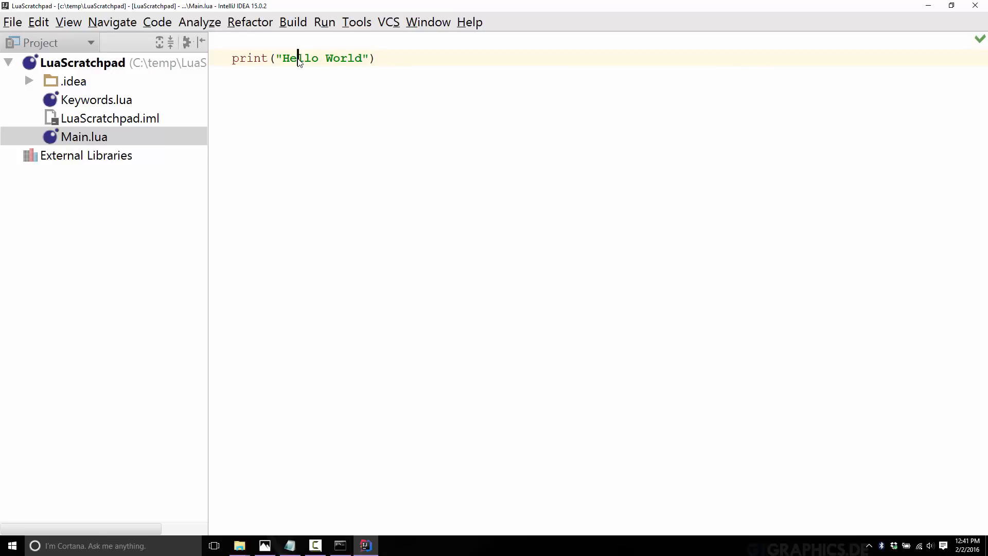
double_click(301, 58)
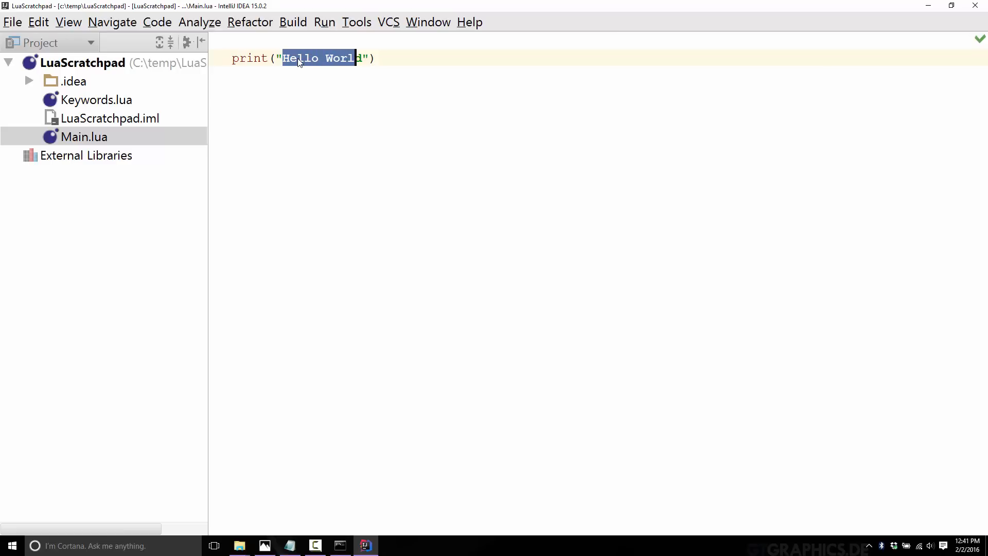
type("Wh")
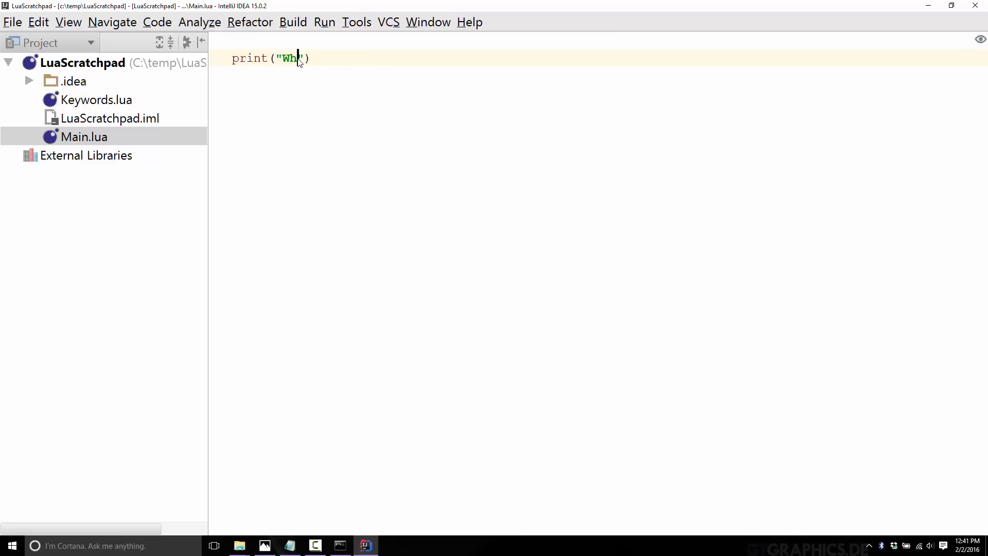
type("at is your name Player?")
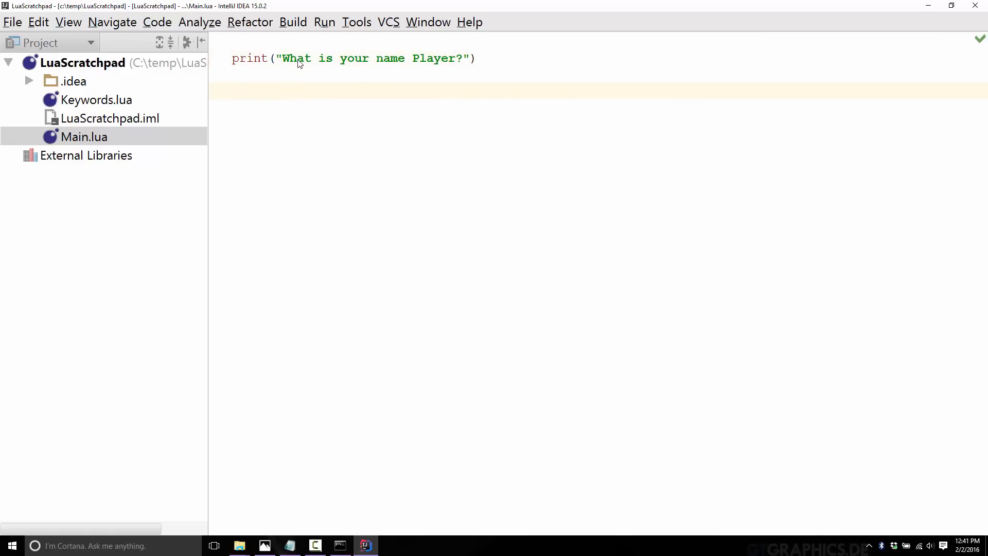
- Add player = io.read() and print("Welcome to the game " .. player)
type("io.read(")
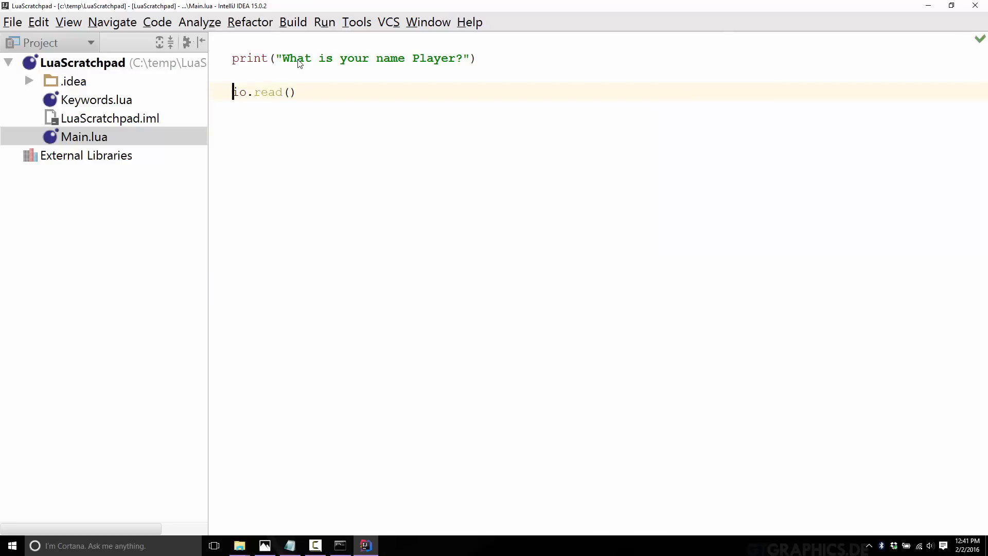
type("player =")
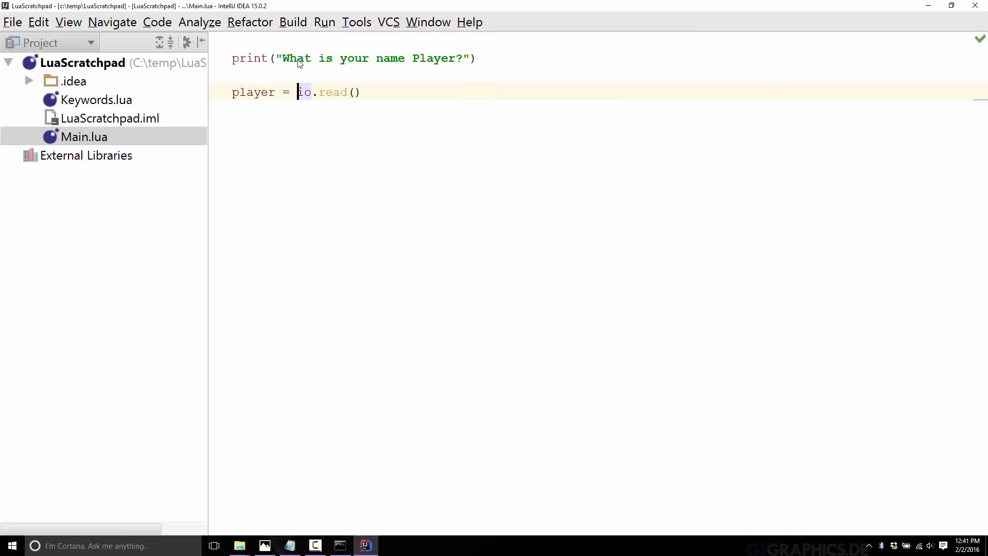
type("print(\"Welcome")
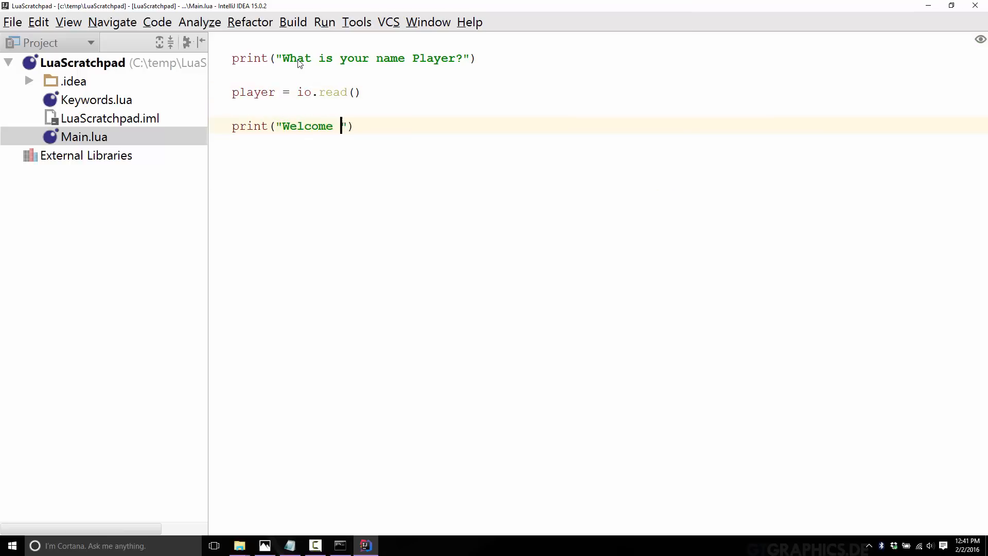
type("to the game")
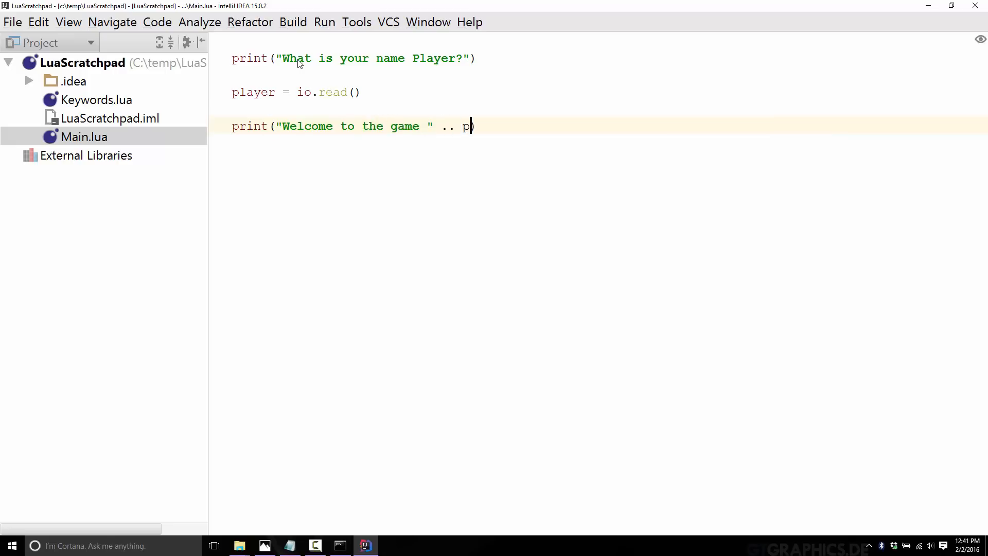
type("layer")
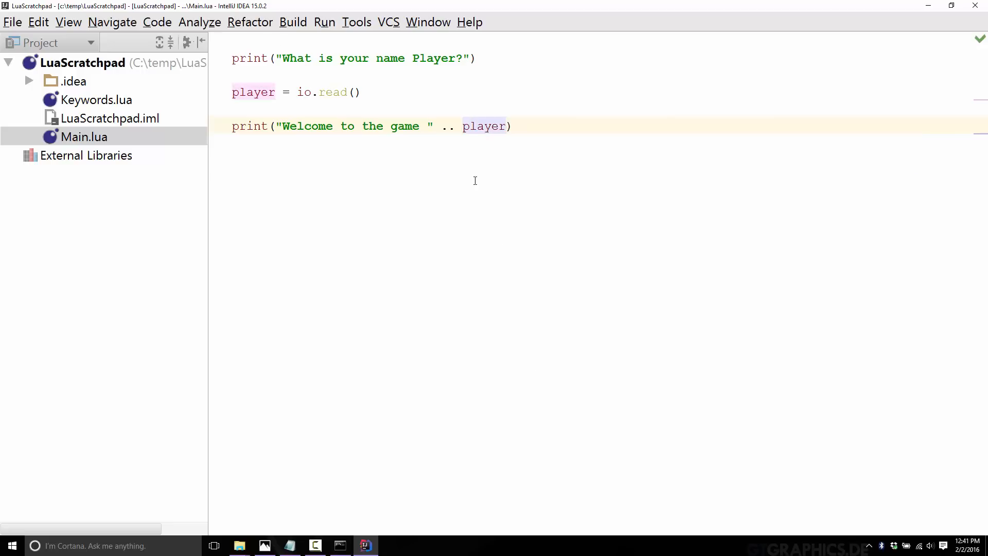
mouse_move(467, 168)
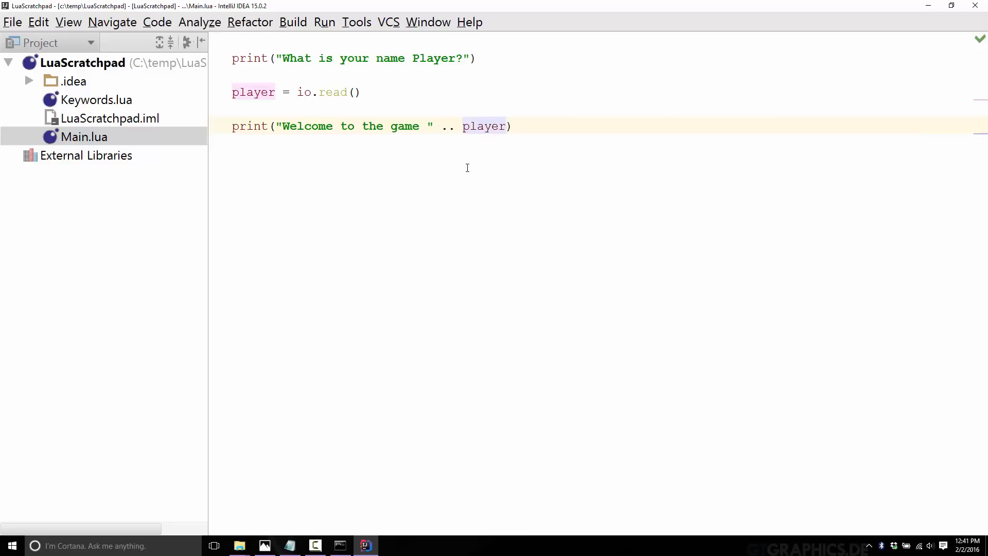
left_click(463, 125)
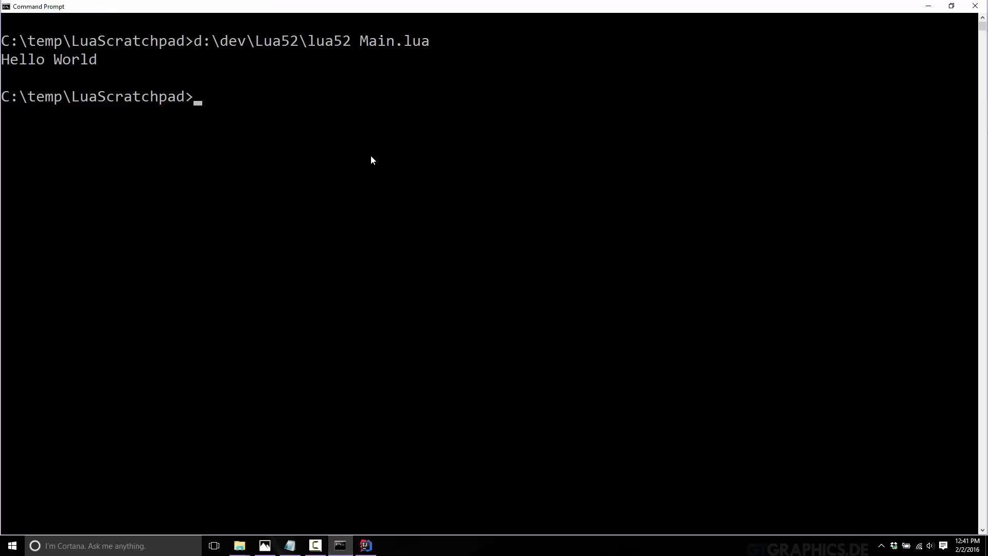
- Rerun lua52 Main.lua, answer the name prompt with Mike, and return to the editor
key("Enter")
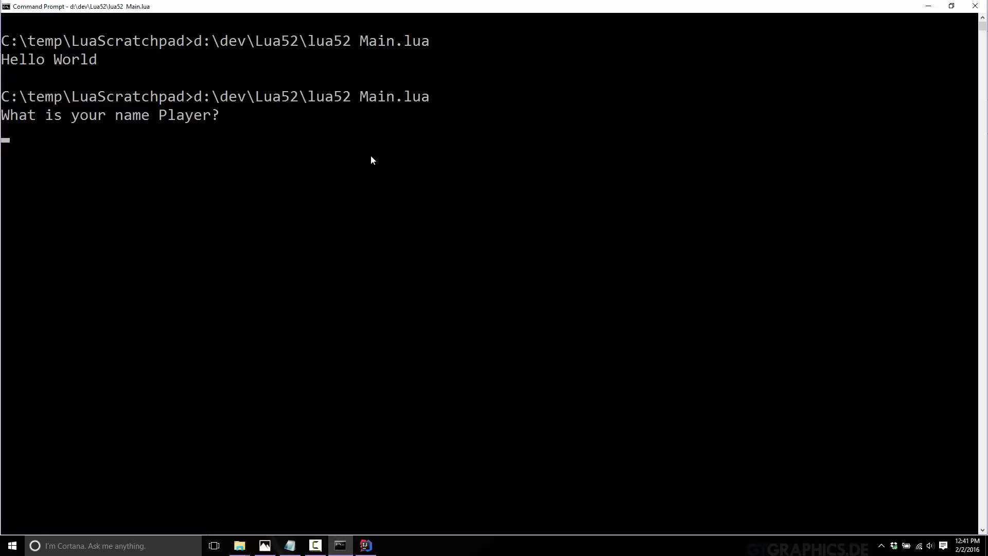
type("Mi")
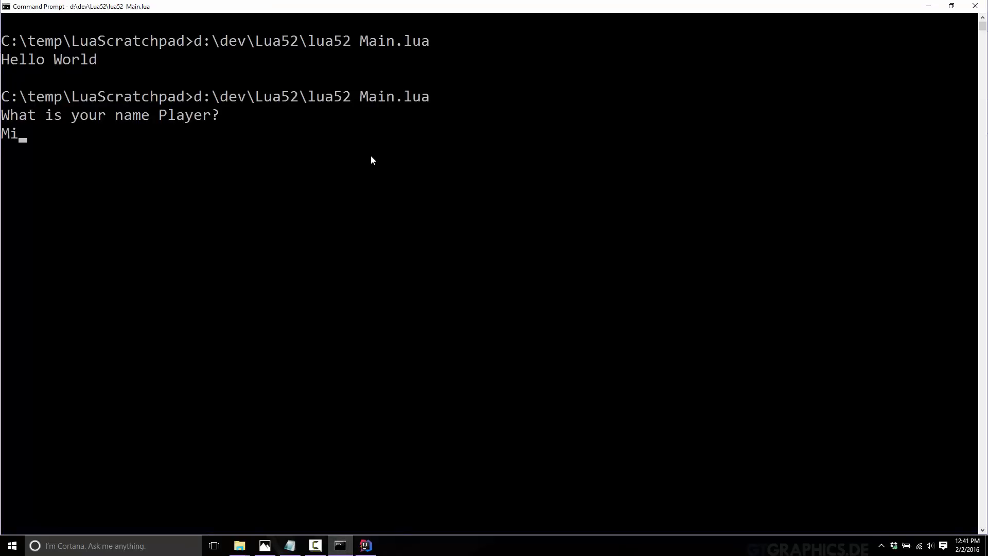
key("Enter")
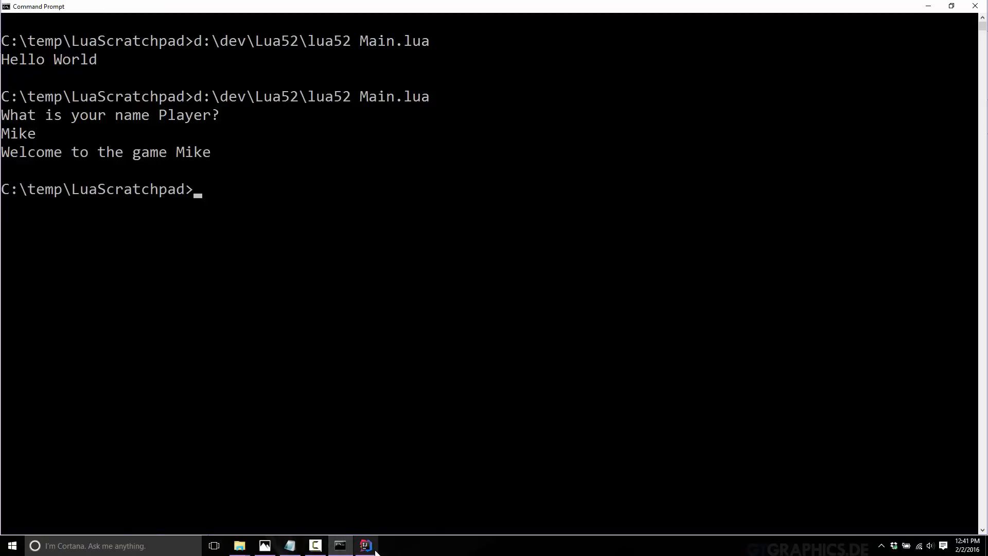
left_click(364, 545)
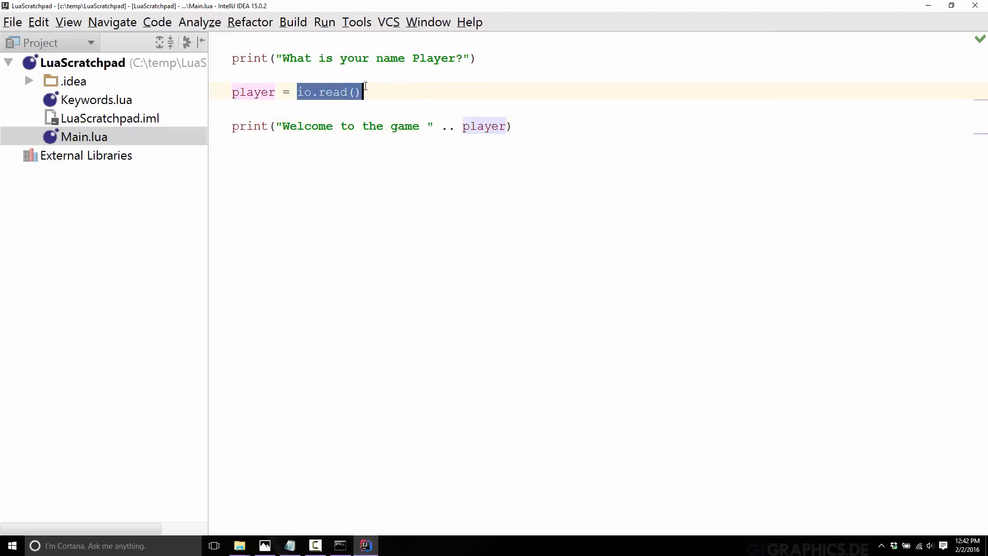
left_click(362, 93)
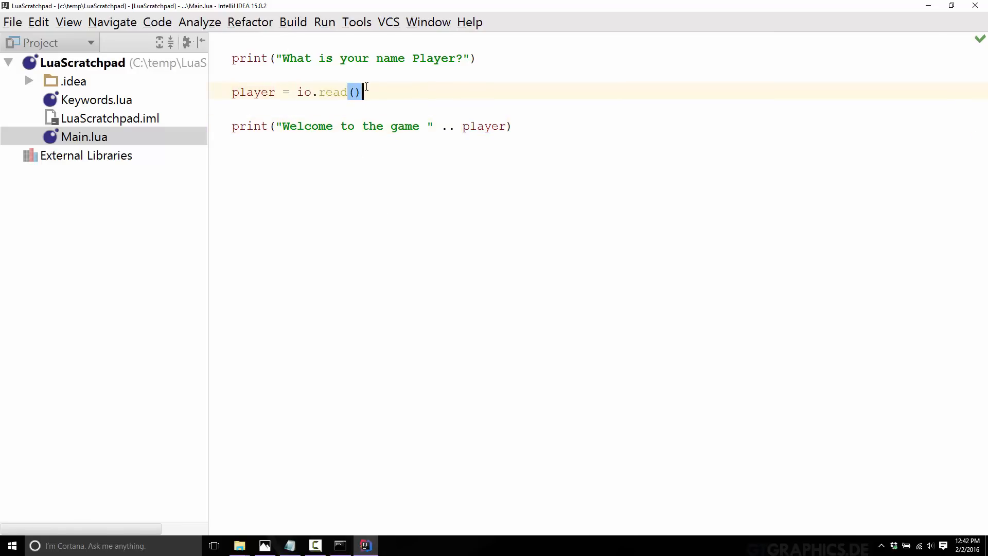
double_click(333, 92)
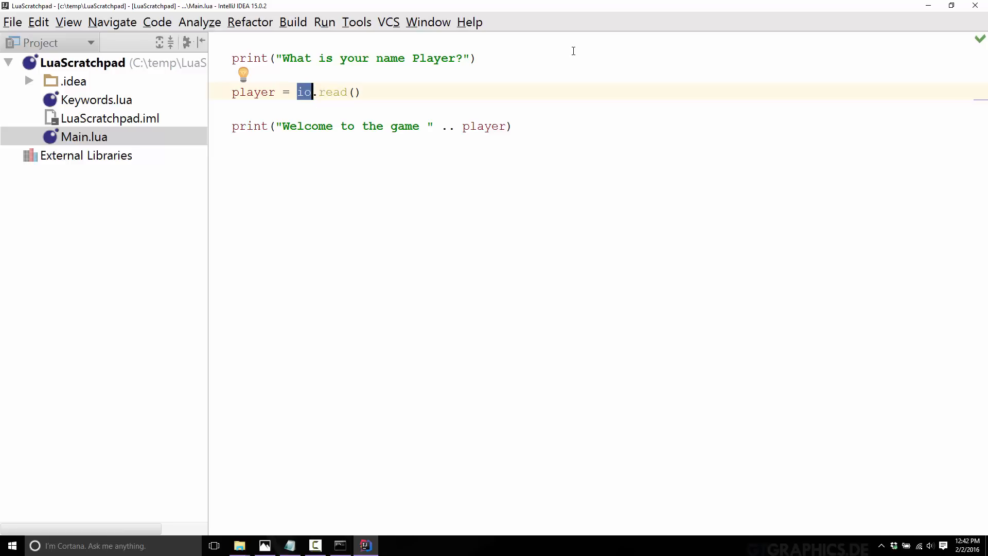
mouse_move(311, 101)
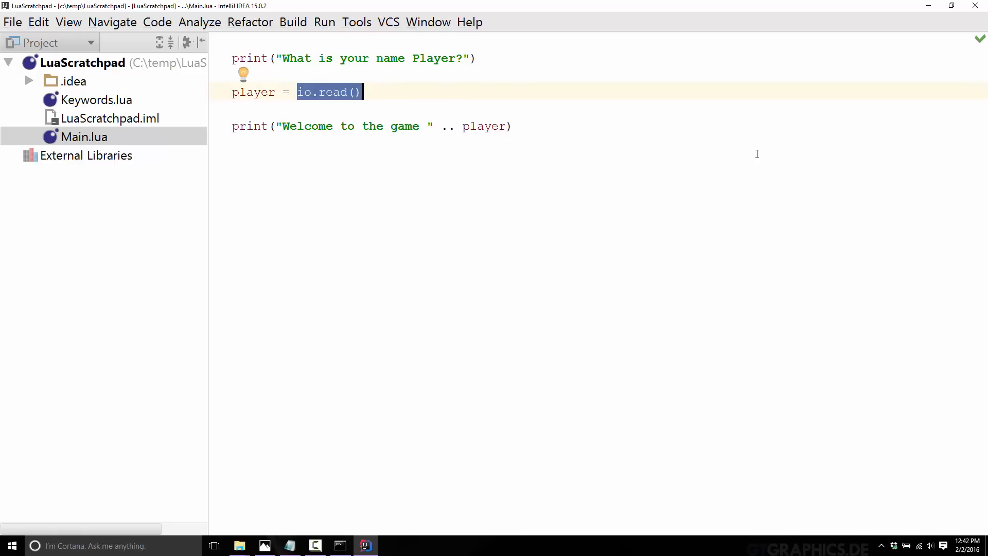
mouse_move(760, 154)
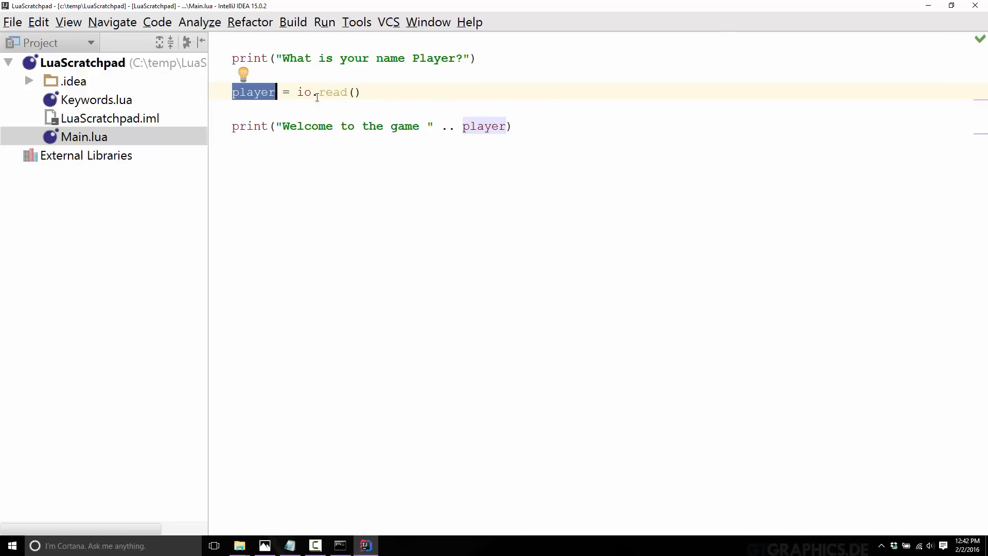
mouse_move(474, 125)
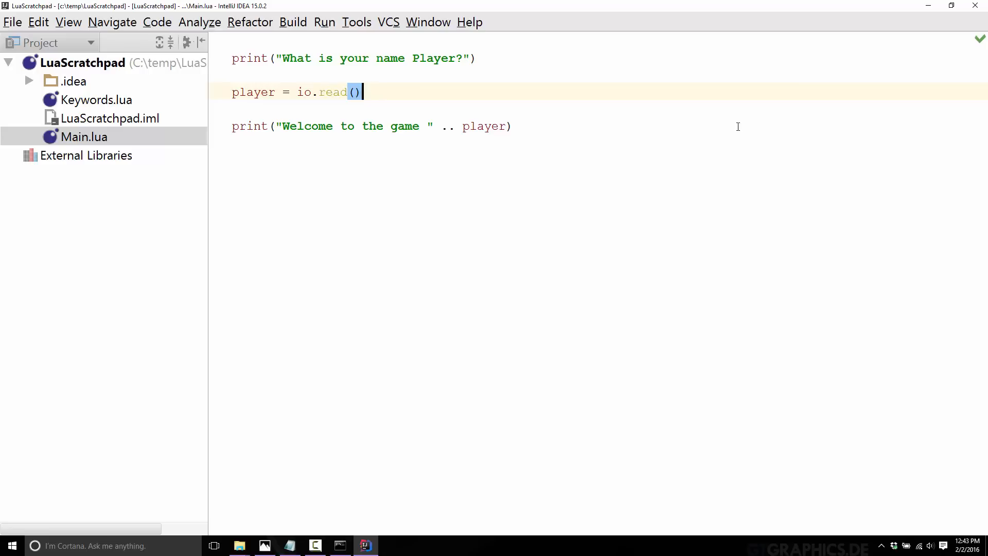
- Make player a local variable read from io.read(), then review player and the .. concatenation in the welcome print
type("local")
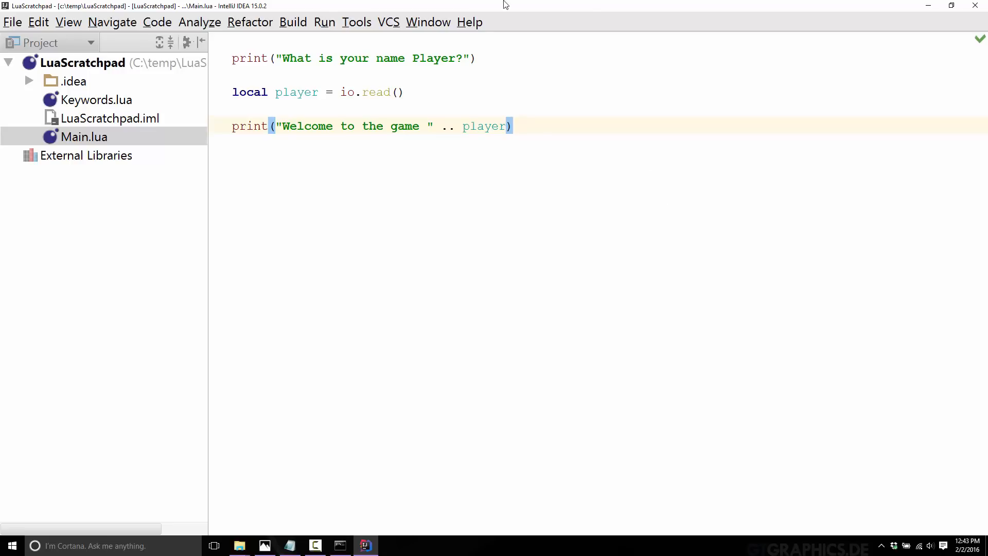
mouse_move(251, 101)
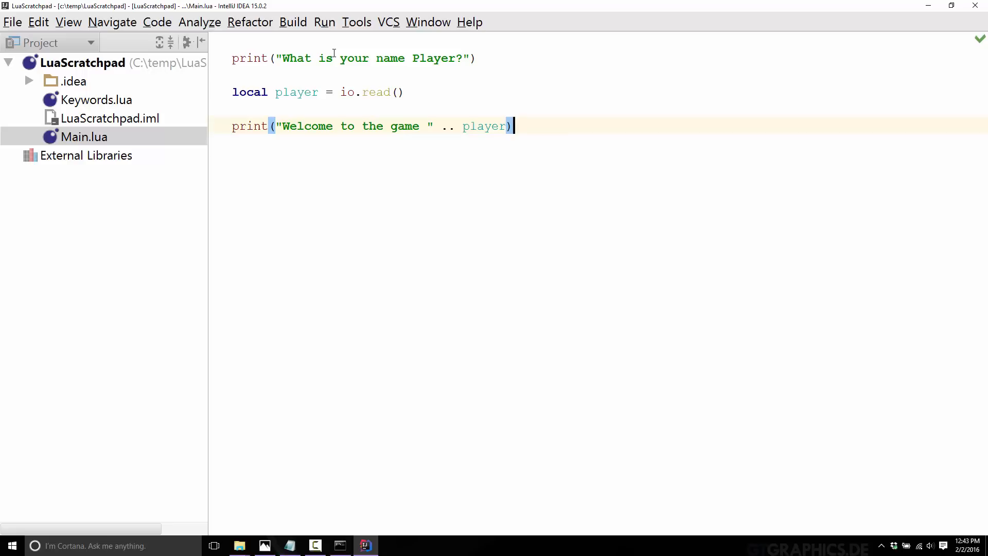
double_click(376, 92)
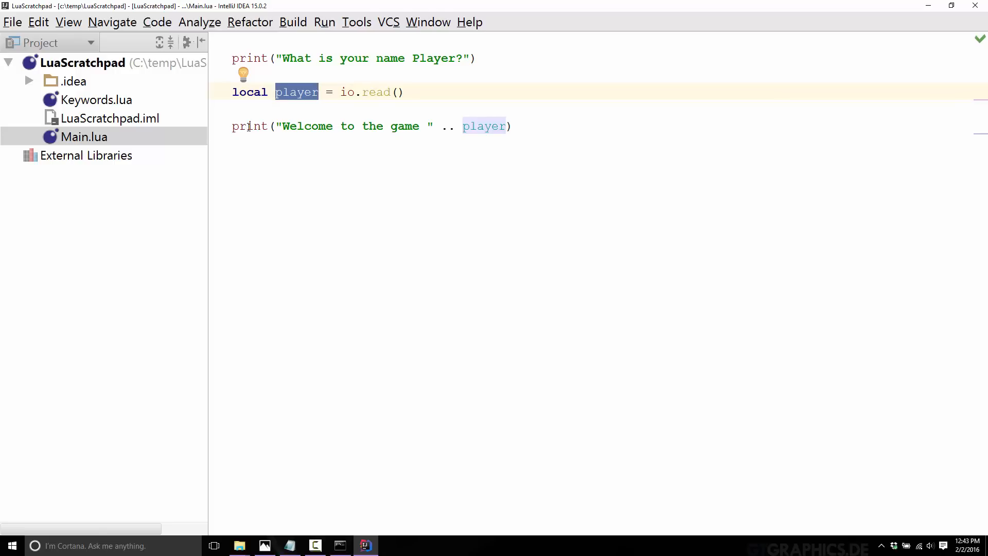
mouse_move(456, 132)
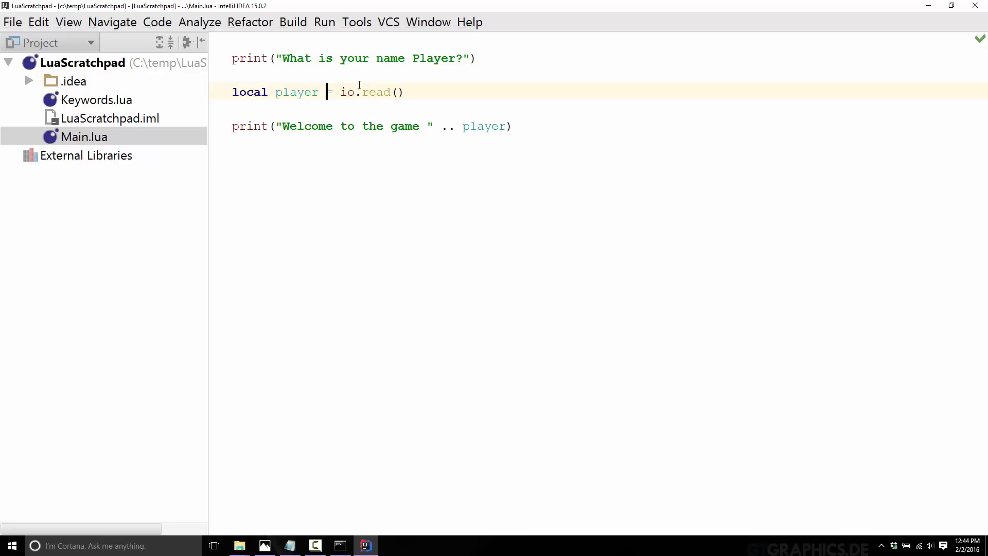
double_click(449, 126)
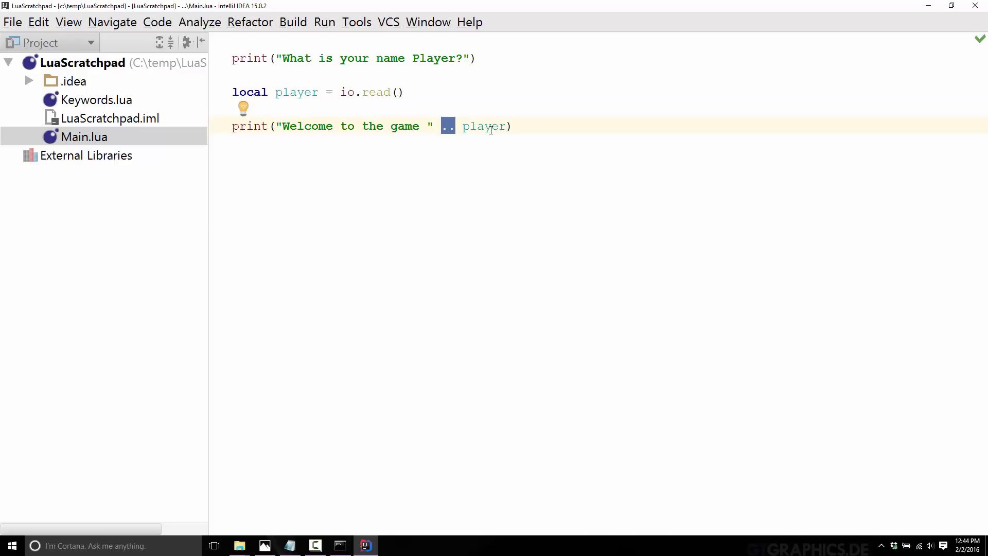
double_click(484, 126)
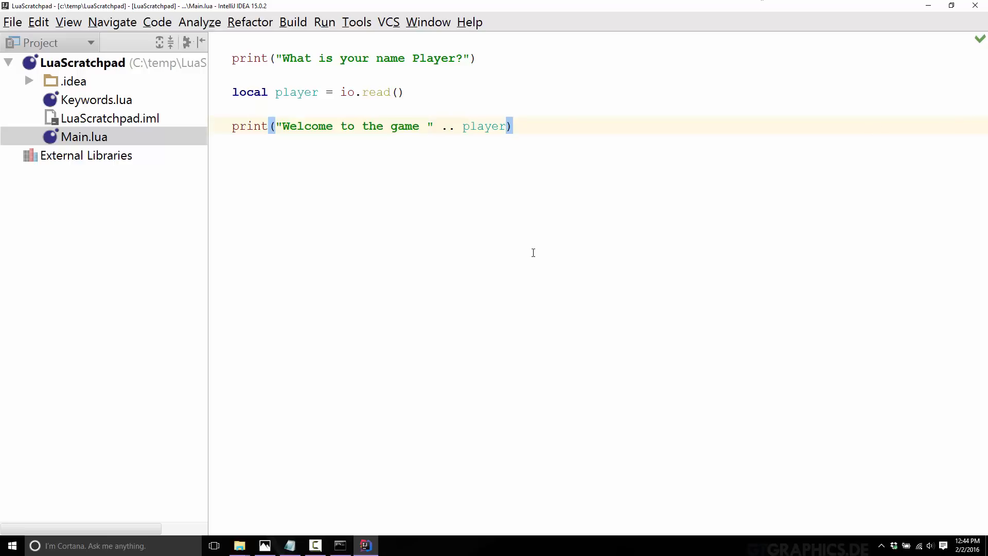
- Run lua52 Main.lua in Command Prompt so it asks for the player's name, then return to the editor
left_click(339, 545)
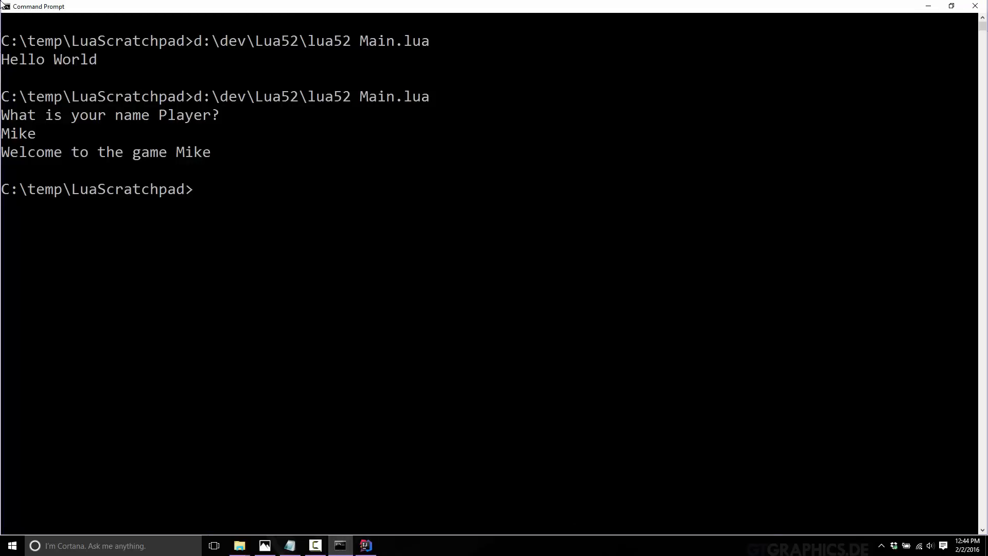
mouse_move(314, 121)
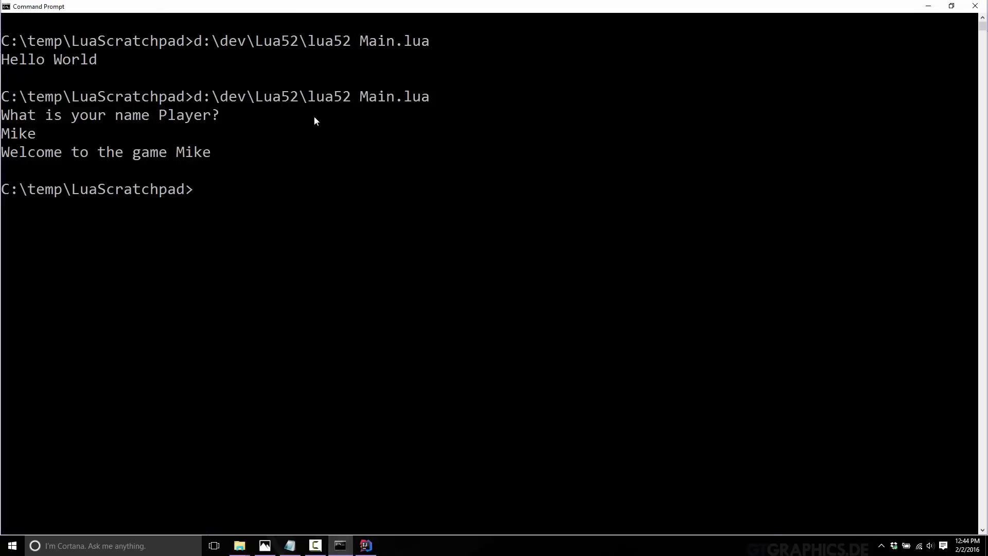
type("lua52 Main.lua")
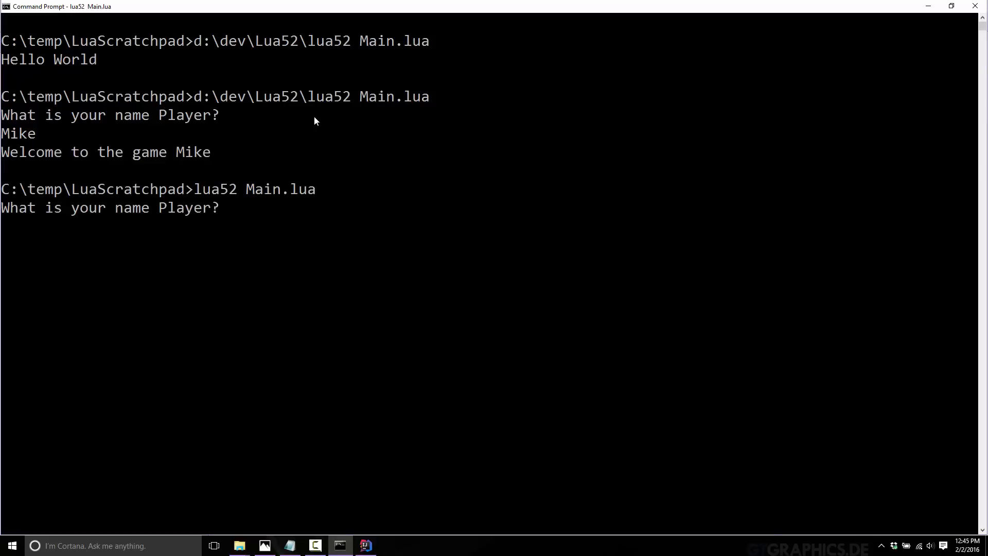
left_click(365, 545)
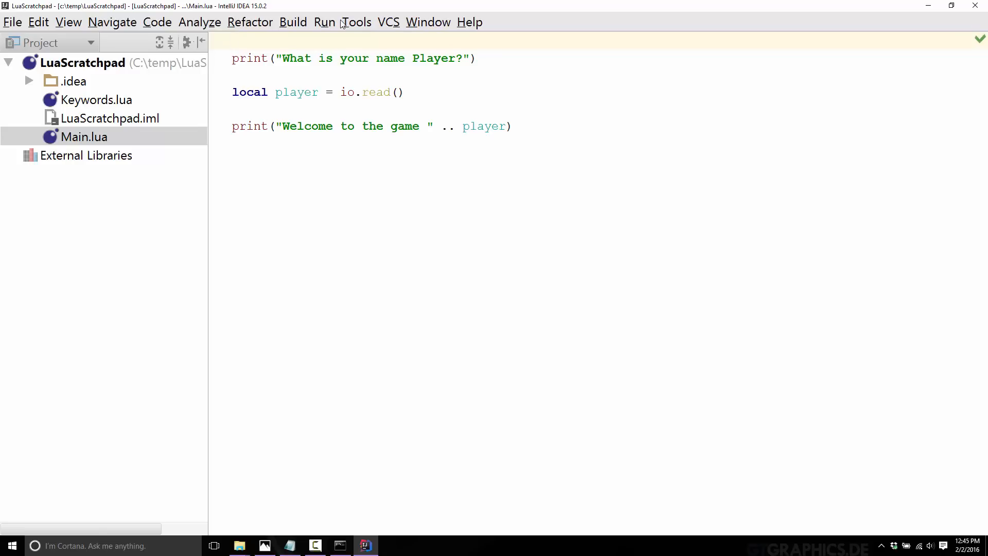
- Pull the three Main.lua statements onto one line and rerun it, entering the name asdf
double_click(248, 58)
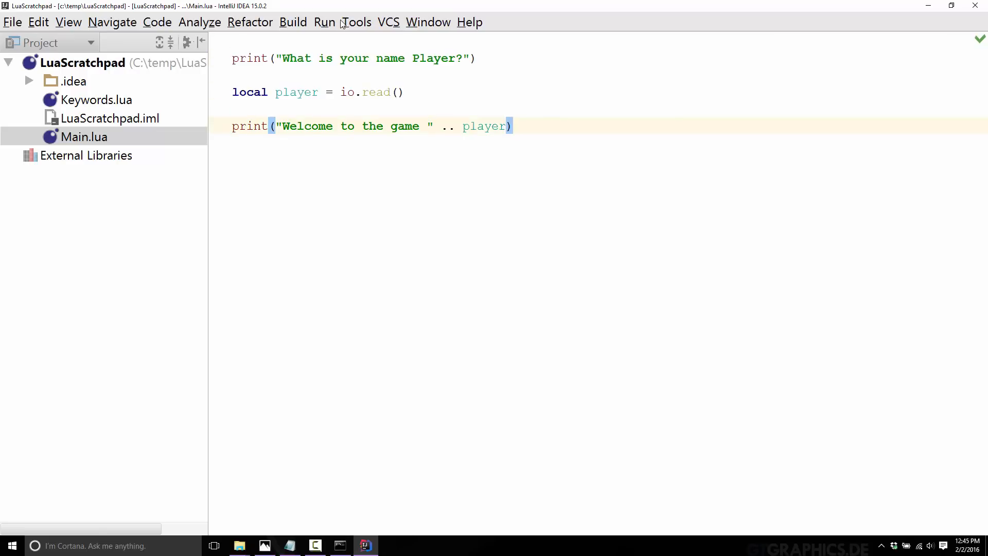
mouse_move(321, 6)
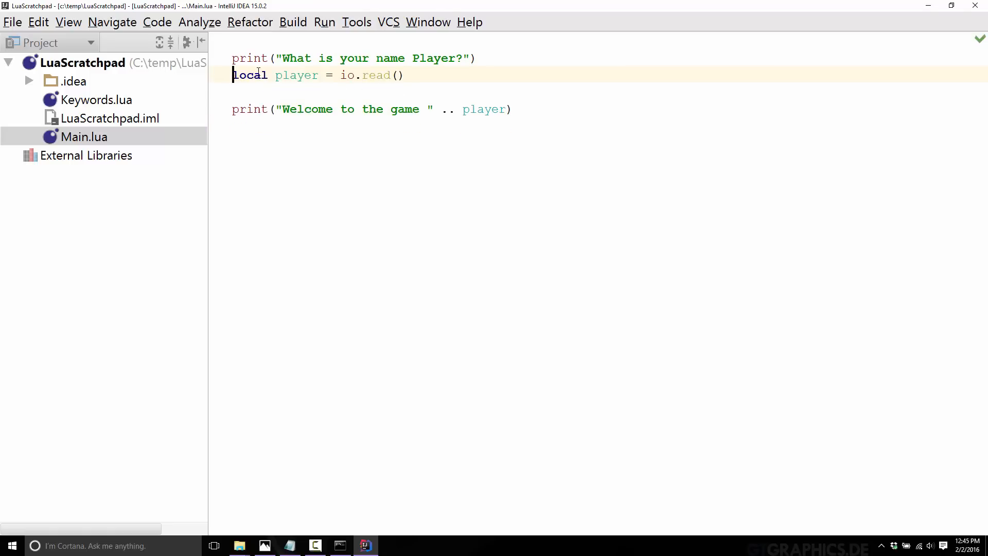
key("BackSpace")
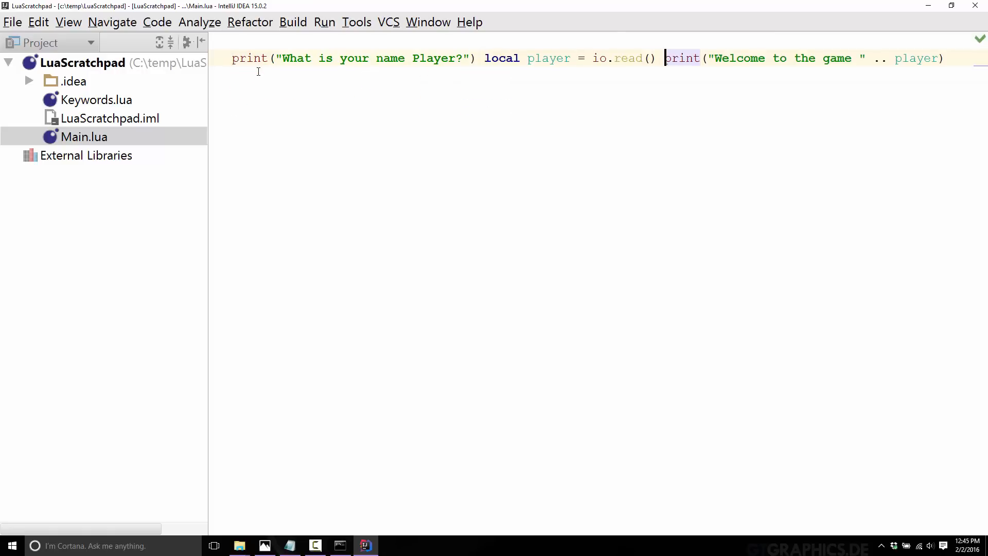
mouse_move(275, 306)
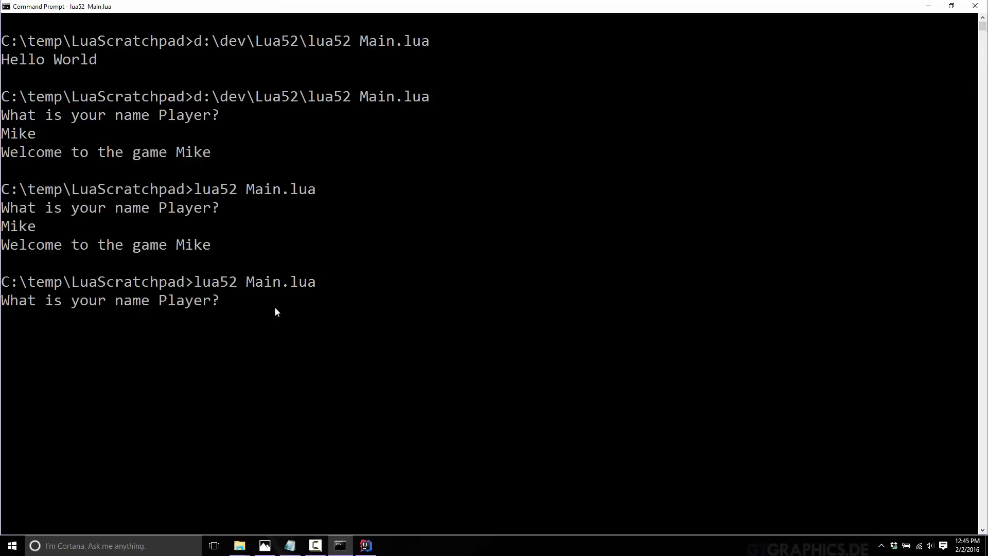
type("asdf")
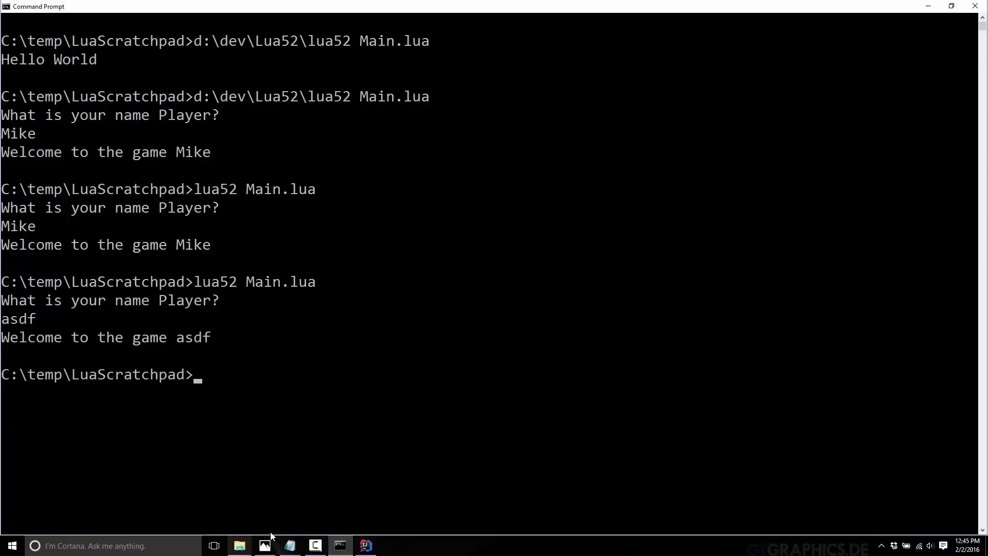
- Return to the Main.lua editor after the run greets asdf
left_click(365, 546)
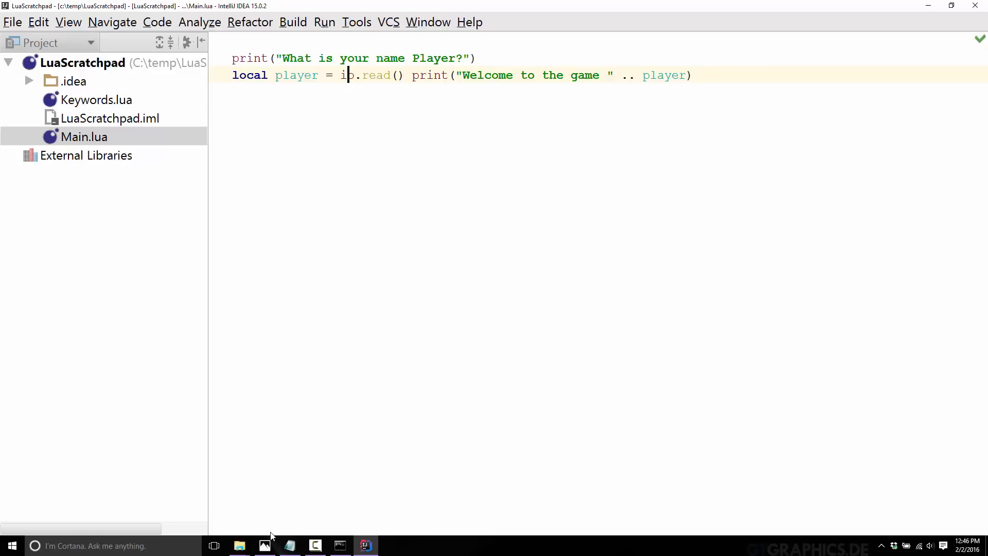
- Break the statements back onto separate lines with blank lines above and before the read
key("Enter")
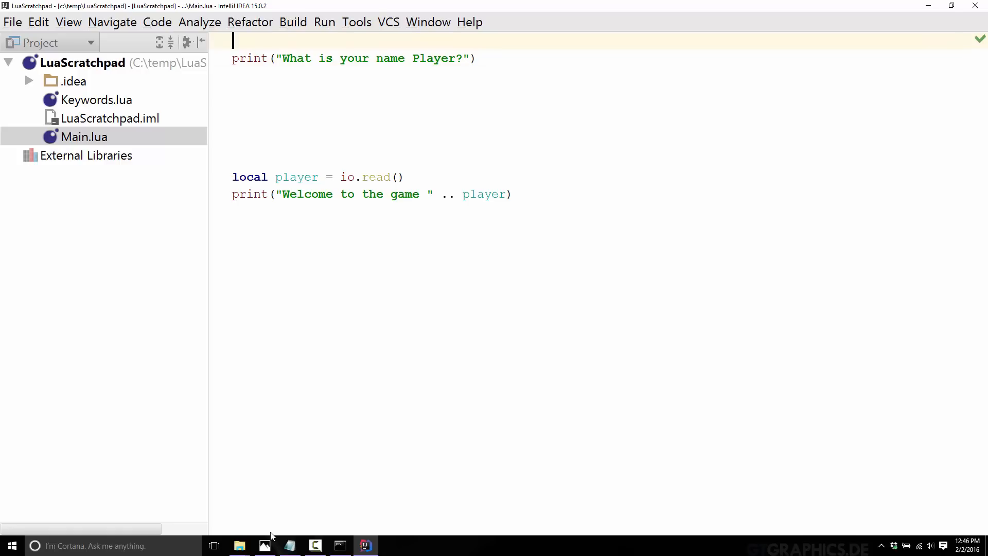
- Write '-- THis is a comment about how great this program is.', '-- This is line two', '-- THis is line three' above the first print
type("--")
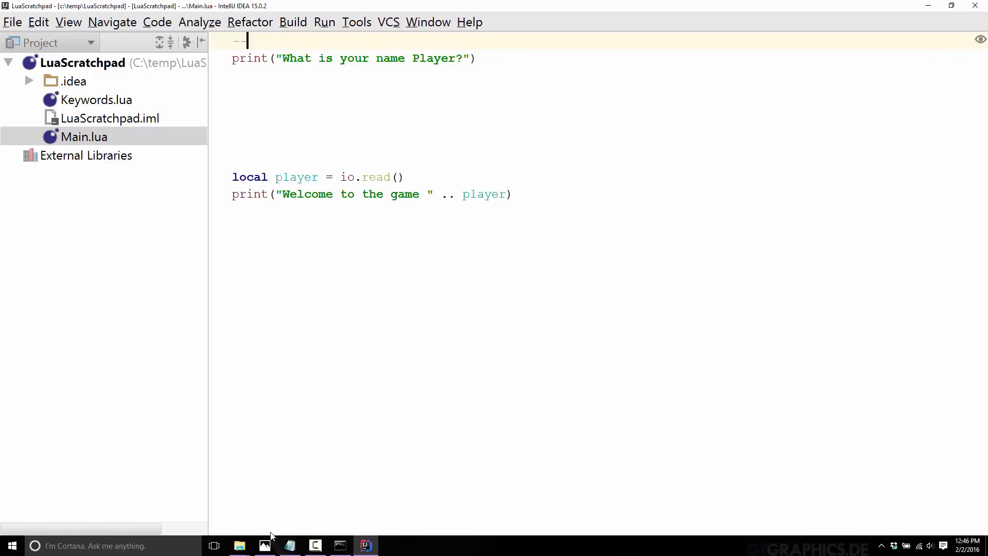
type("THis is a commen")
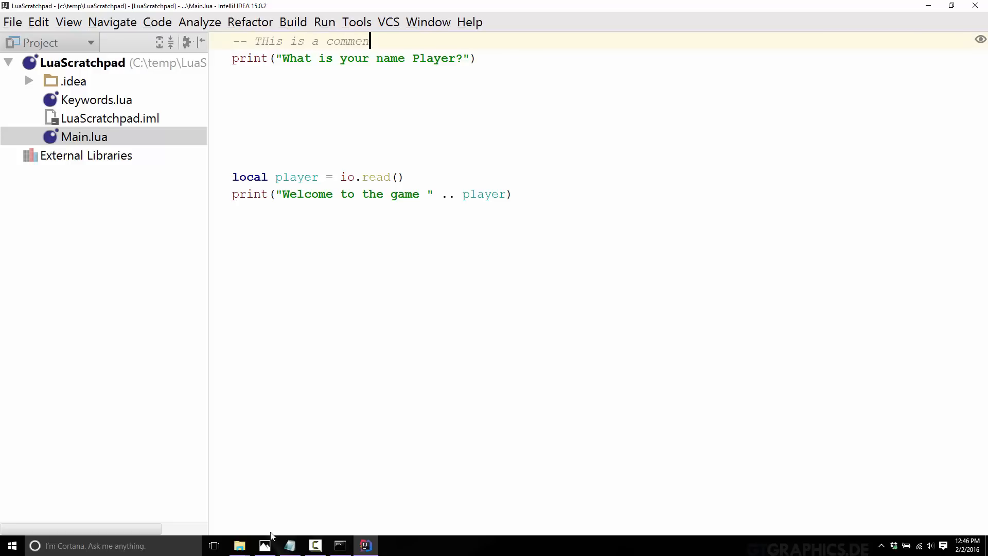
type("about how great thi")
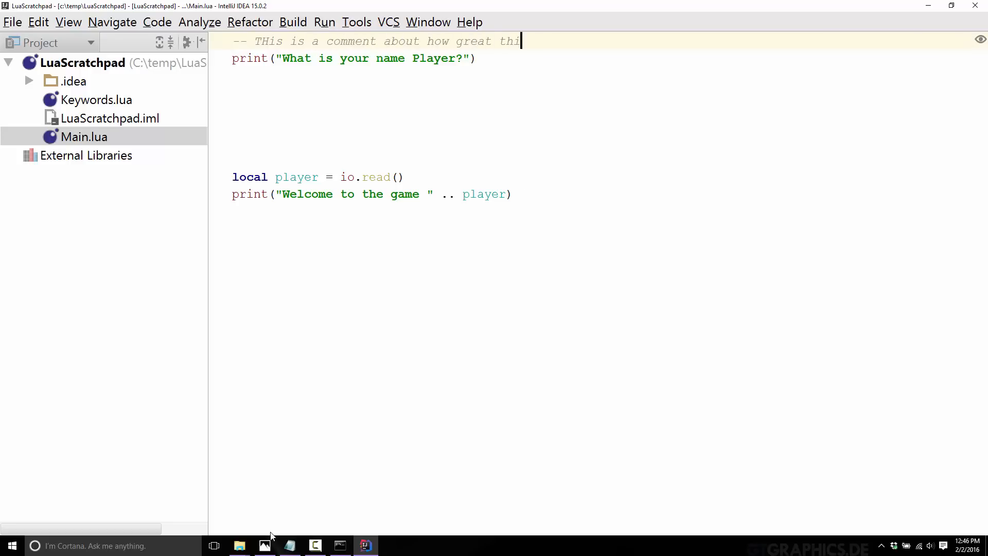
type("s program is.")
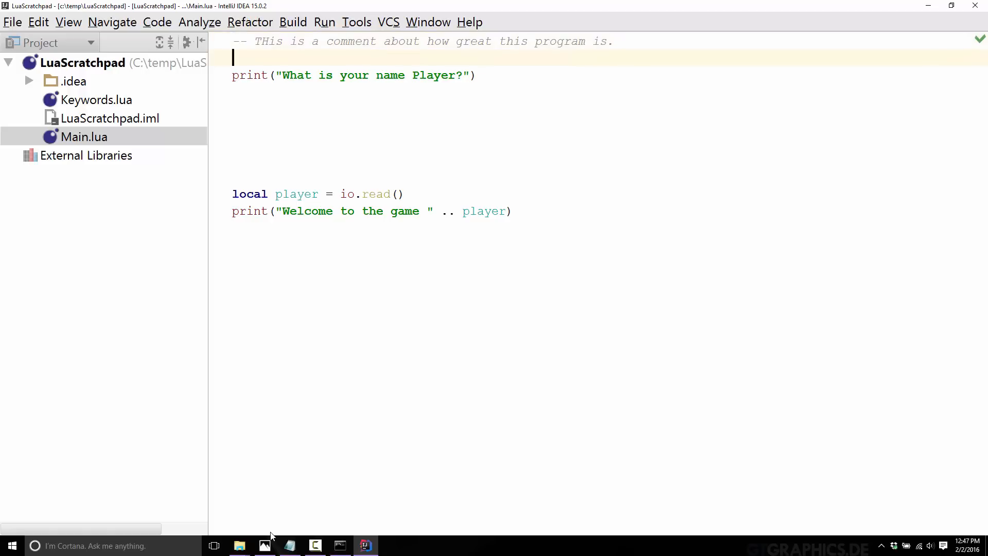
type("-- This is line two")
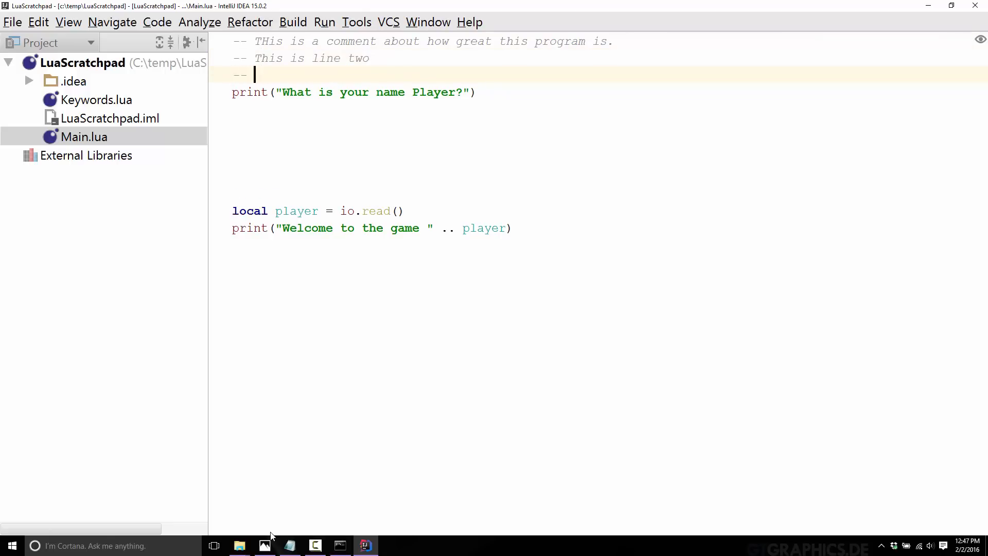
type("THis is line three")
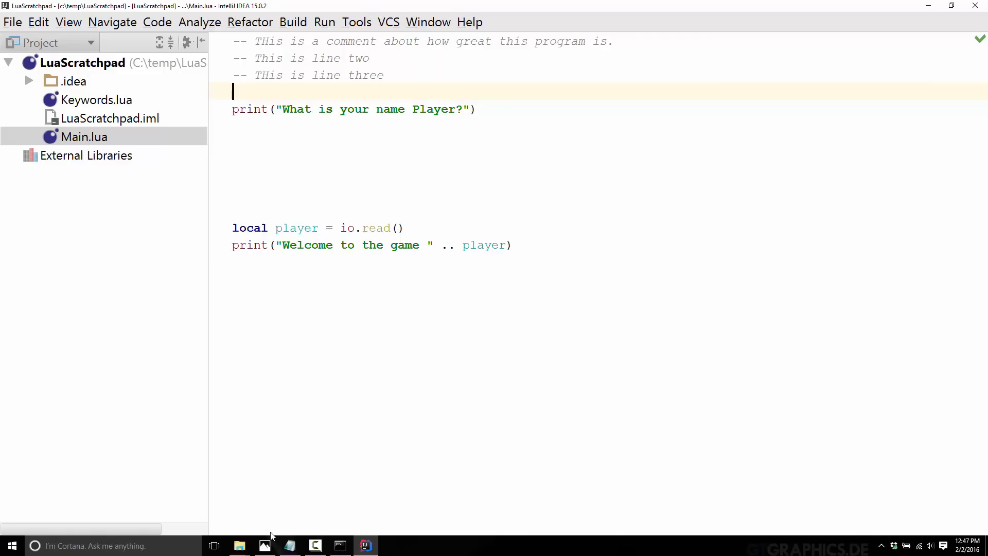
- Write a --[[ ]] block comment saying it can have as many lines as I like since they are all ignored anyways
type("--[[")
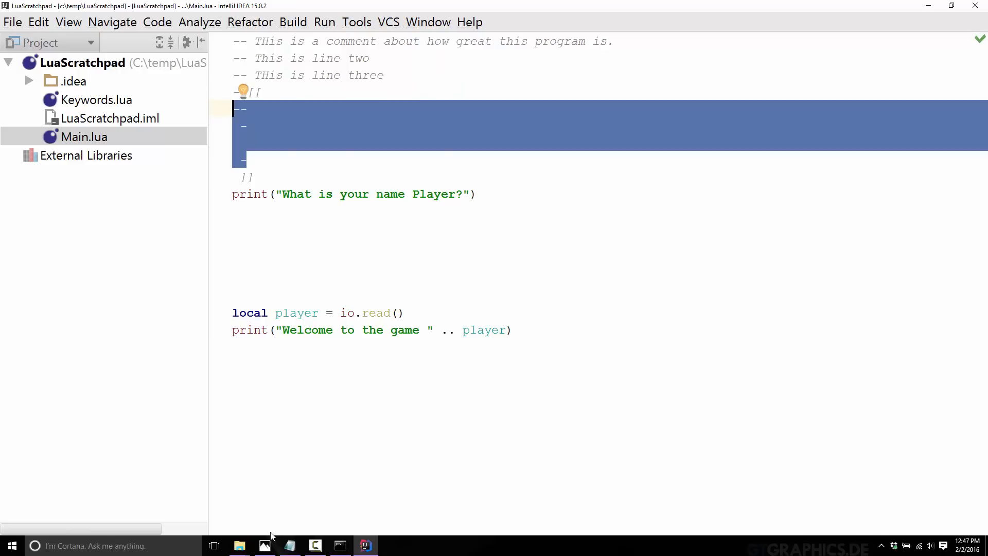
key("Delete")
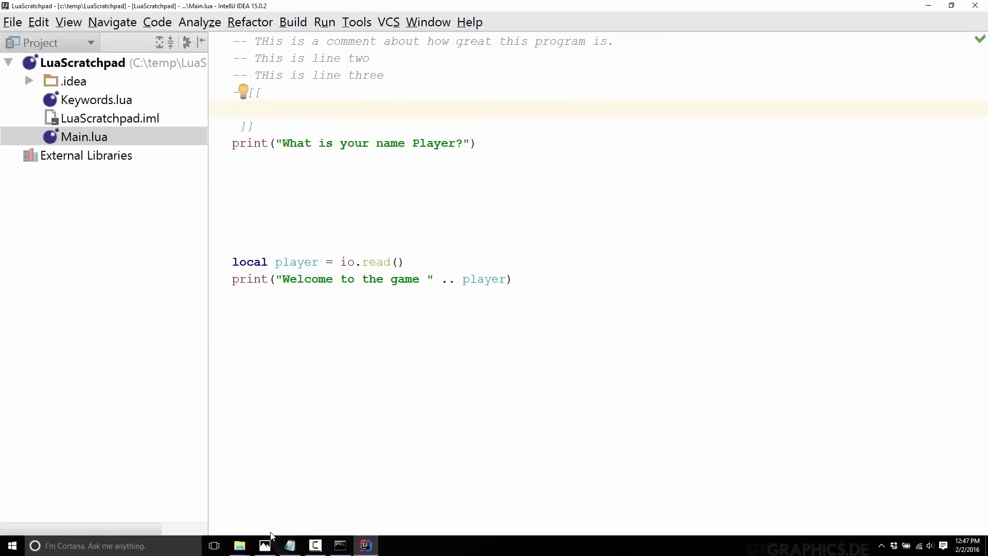
type("This is the end of the comment")
type("i can")
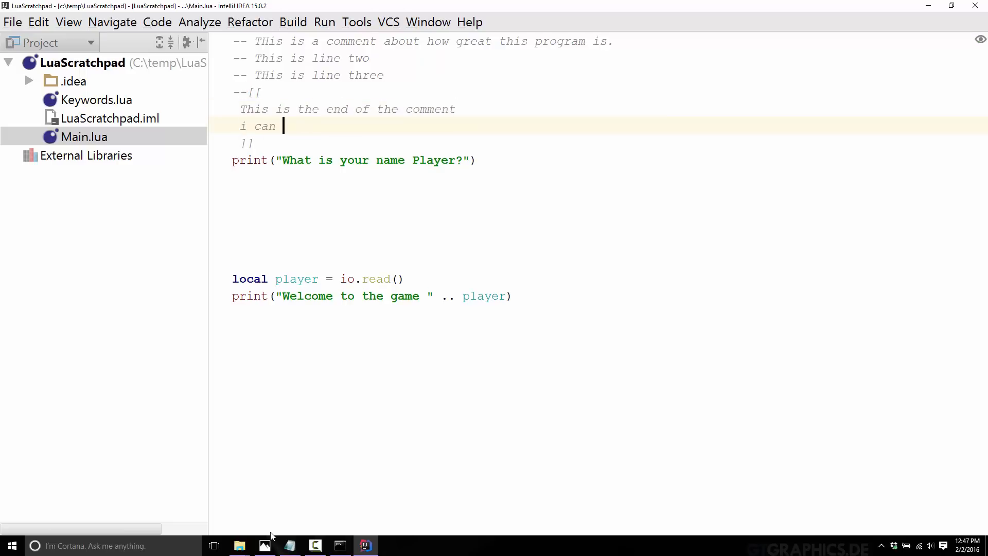
type("have as many li")
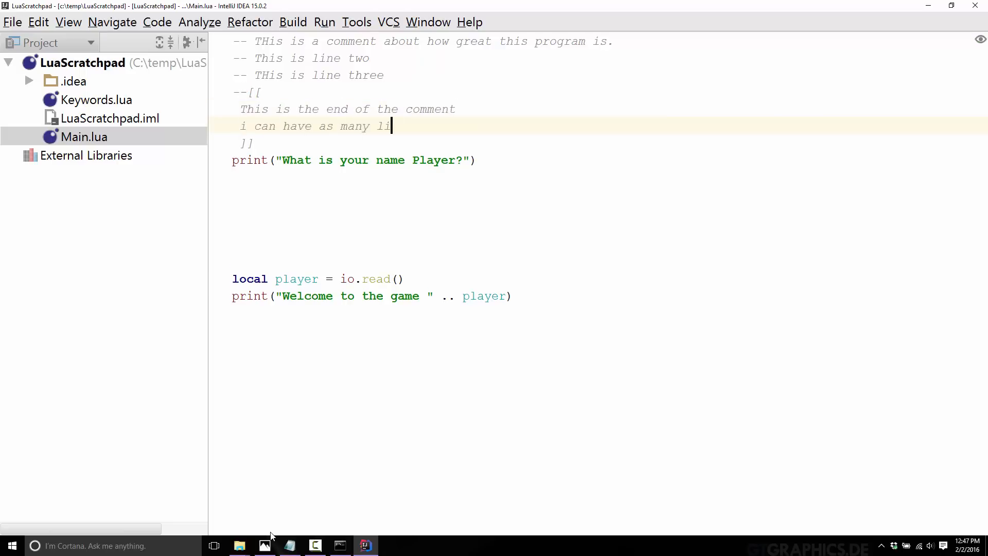
type("nes as I like")
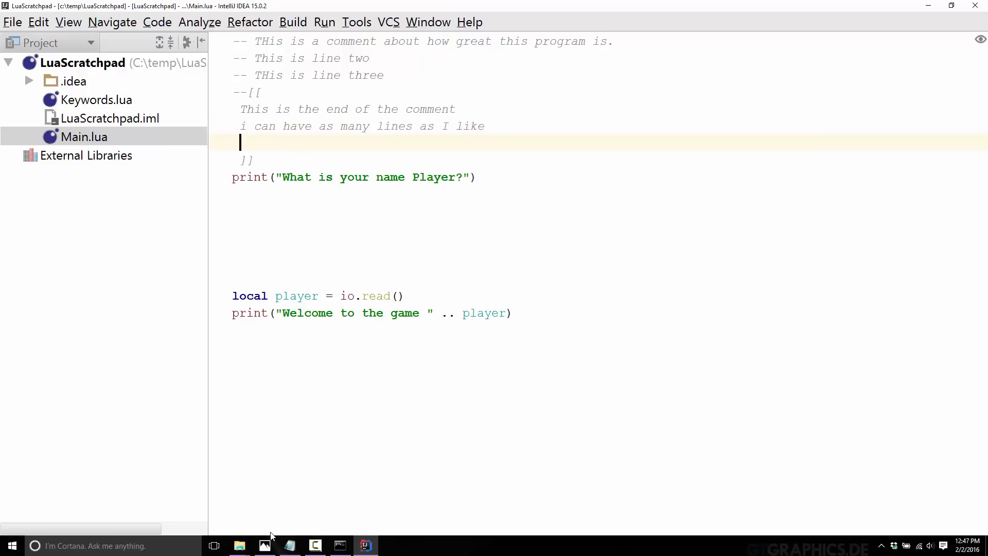
type("It doesn't matter they are all ignored")
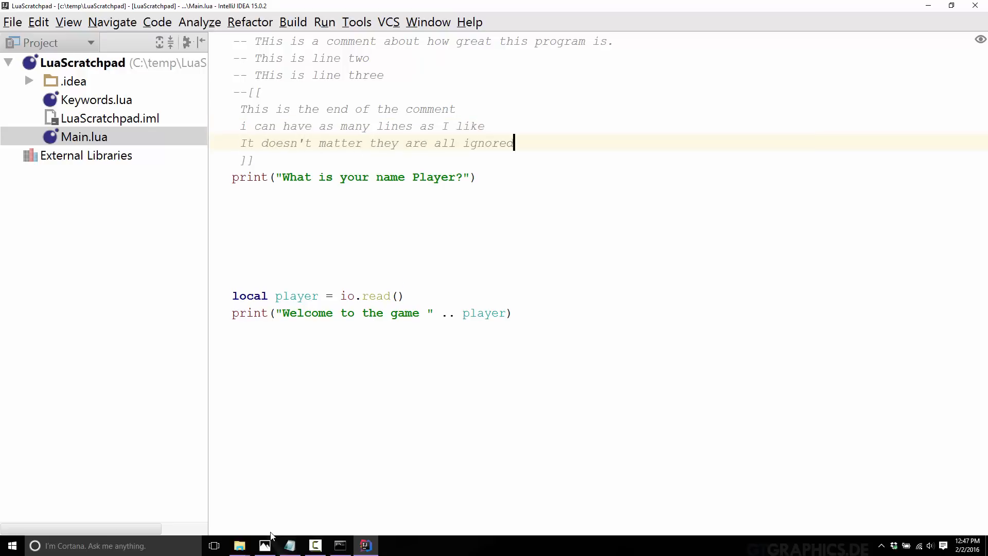
type("anyways.")
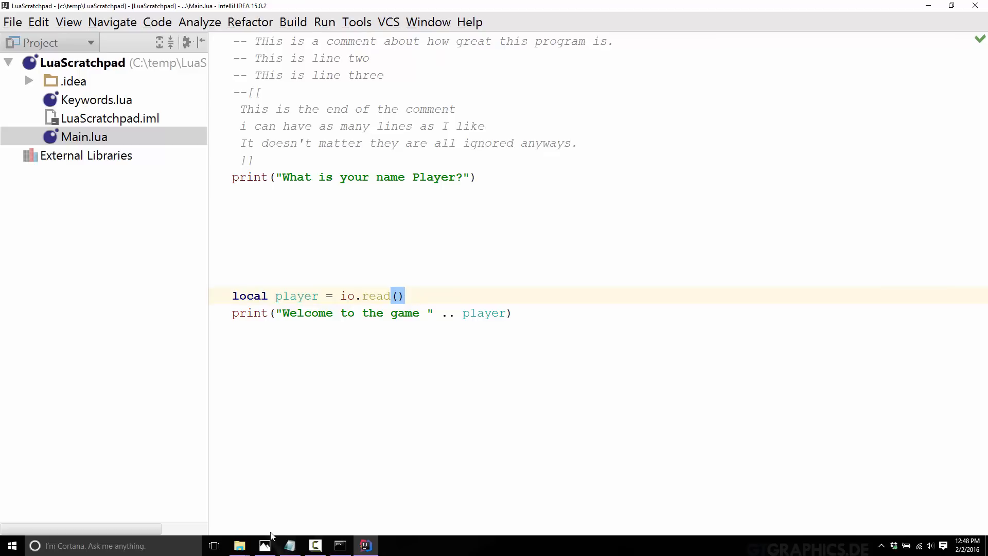
- Append '-- This line of code reads the player name from the console' after io.read() and highlight it
type("-- This line of code reads")
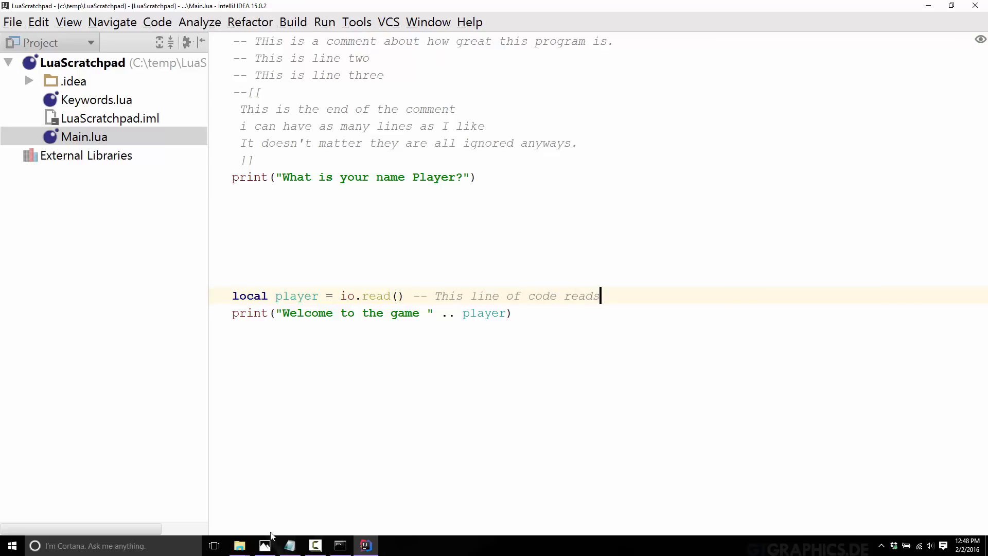
type("the")
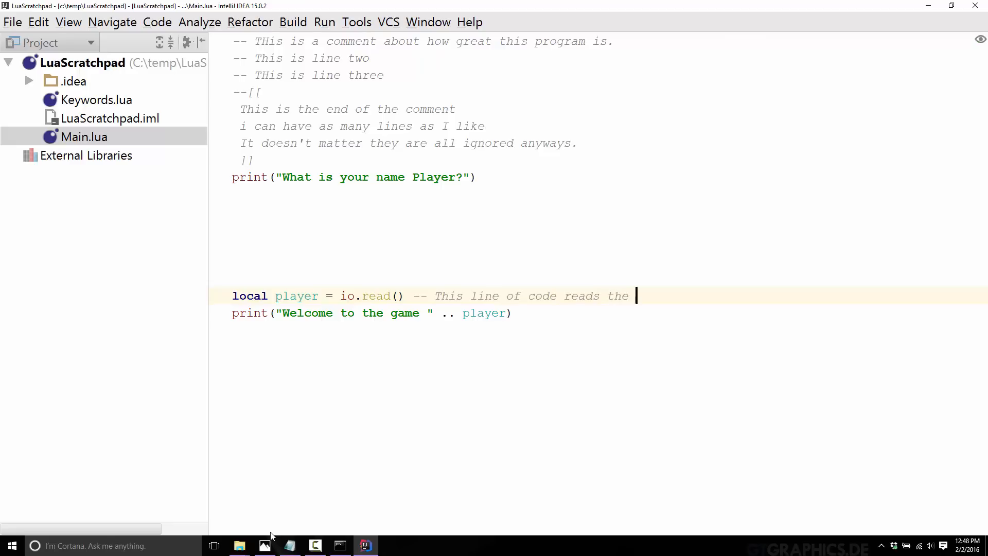
type("player name from the")
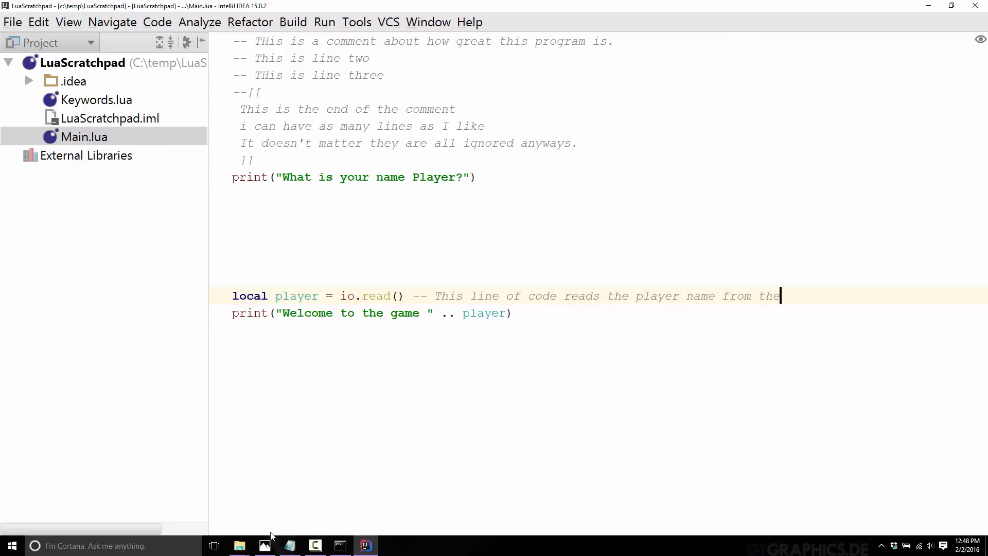
type("console")
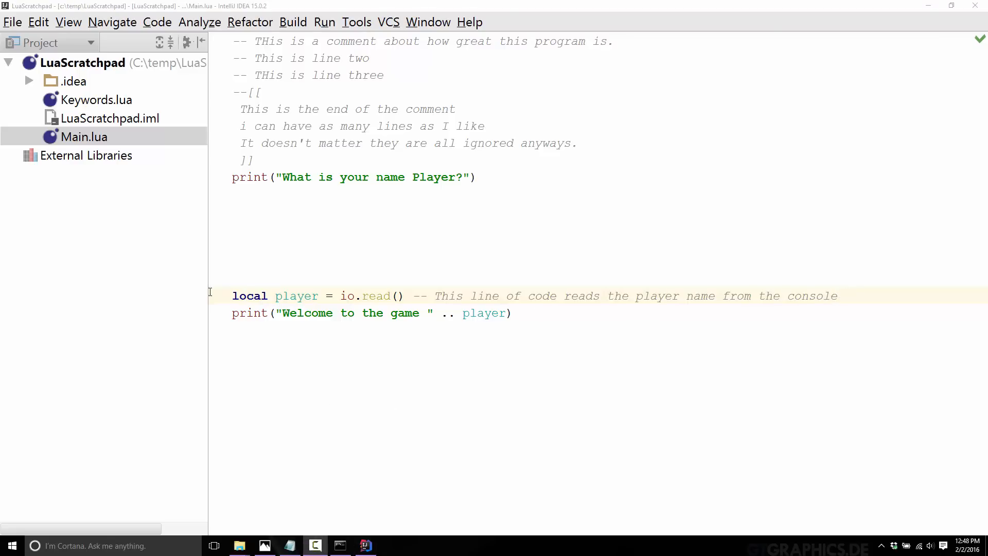
mouse_move(260, 279)
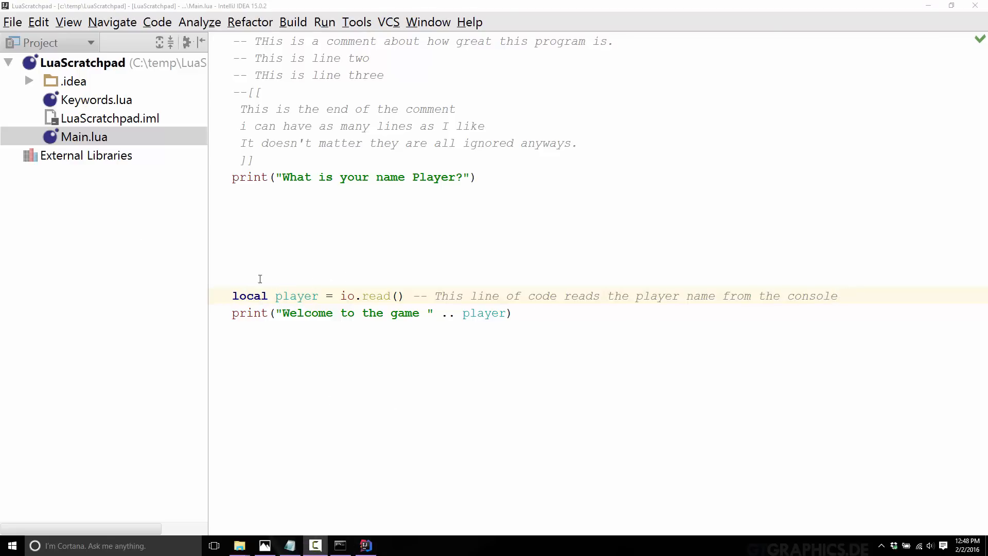
left_click_drag(231, 296, 389, 297)
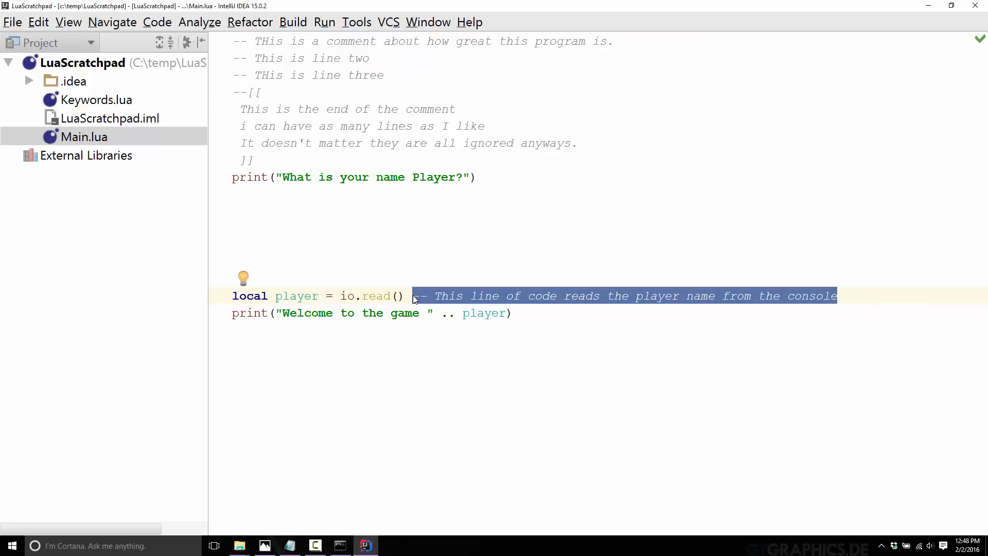
mouse_move(7, 434)
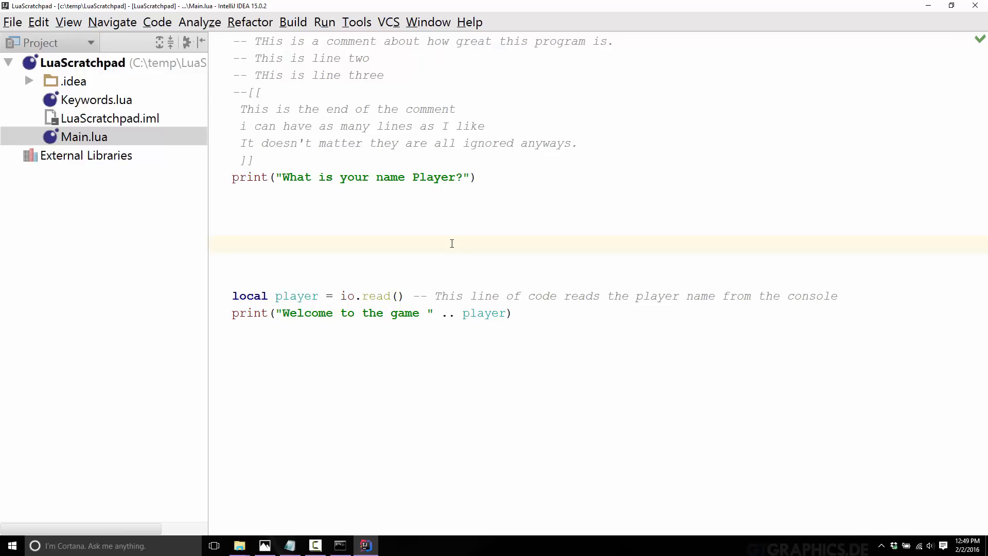
- Place the cursor back in the commented Main.lua before moving on to Keywords.lua
left_click(290, 296)
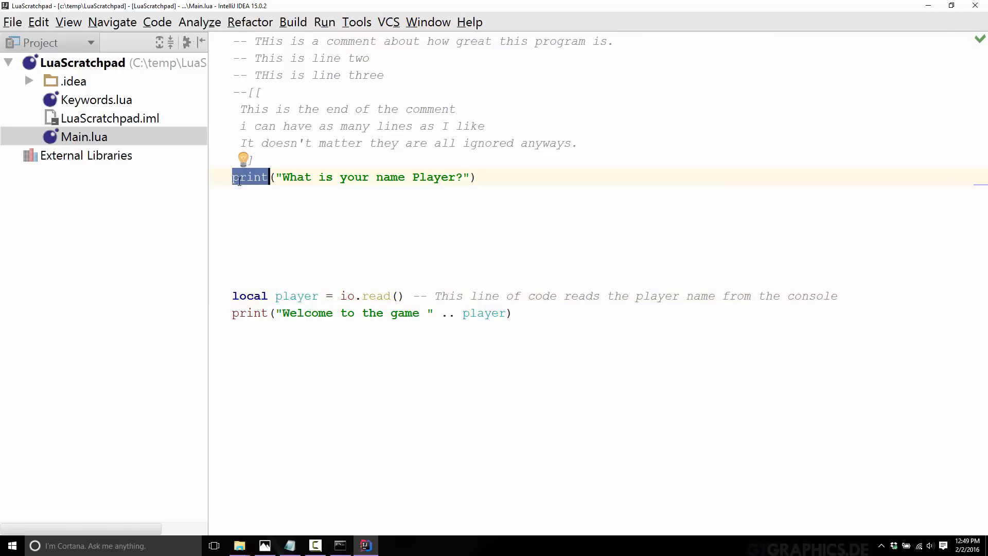
mouse_move(290, 237)
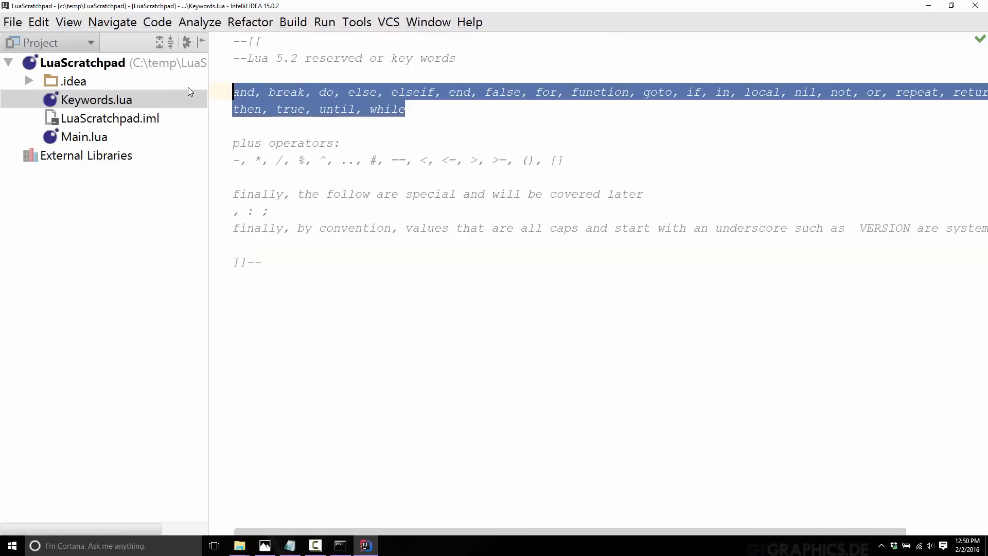
left_click(406, 109)
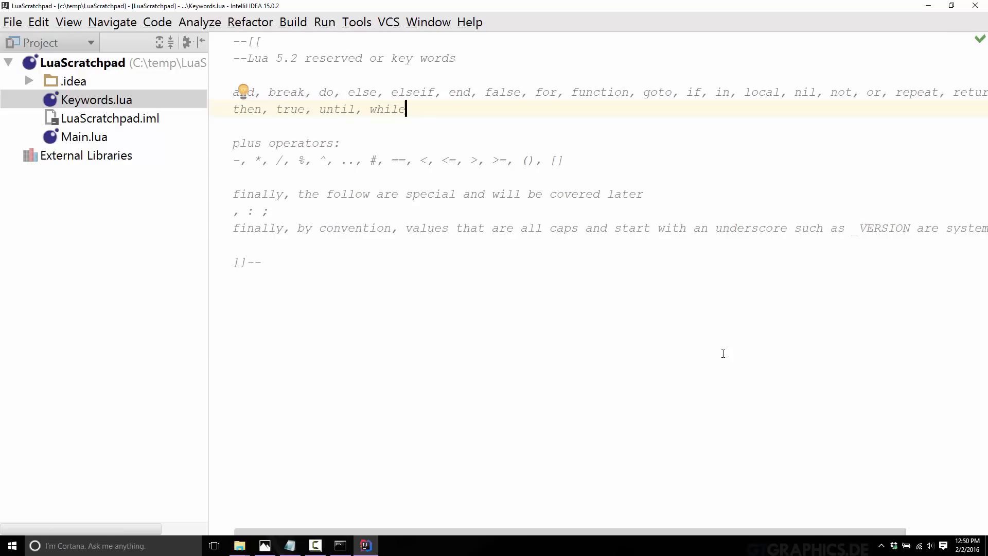
mouse_move(745, 237)
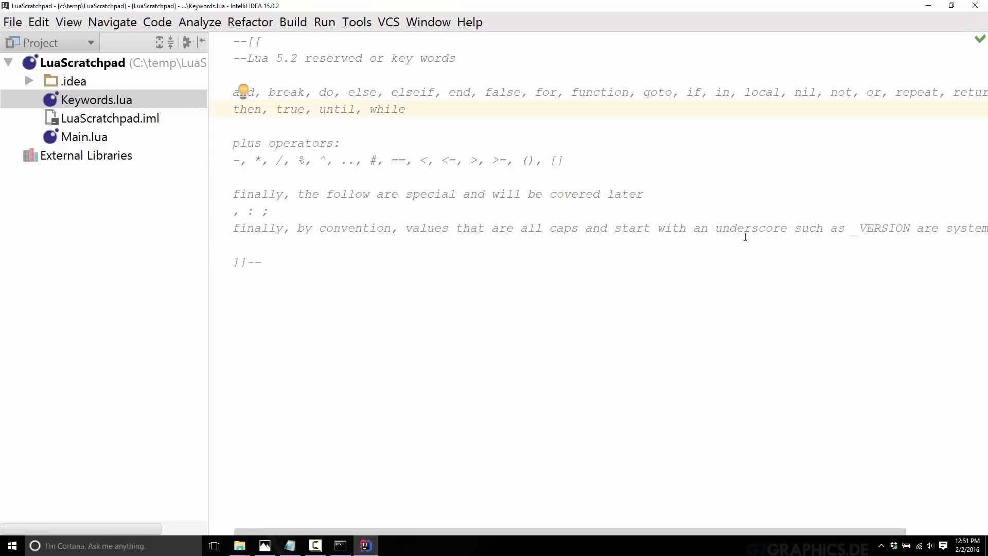
left_click(472, 318)
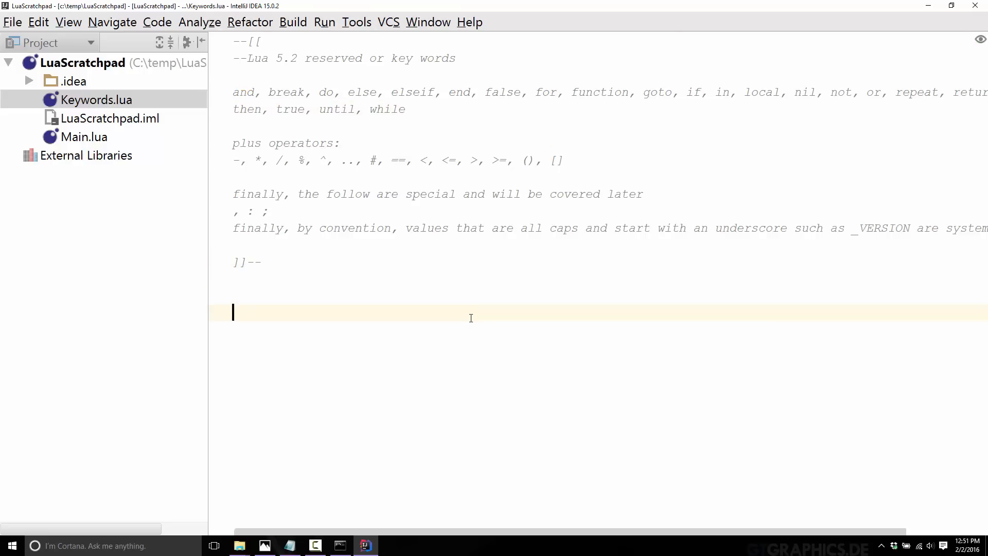
type("meandyou")
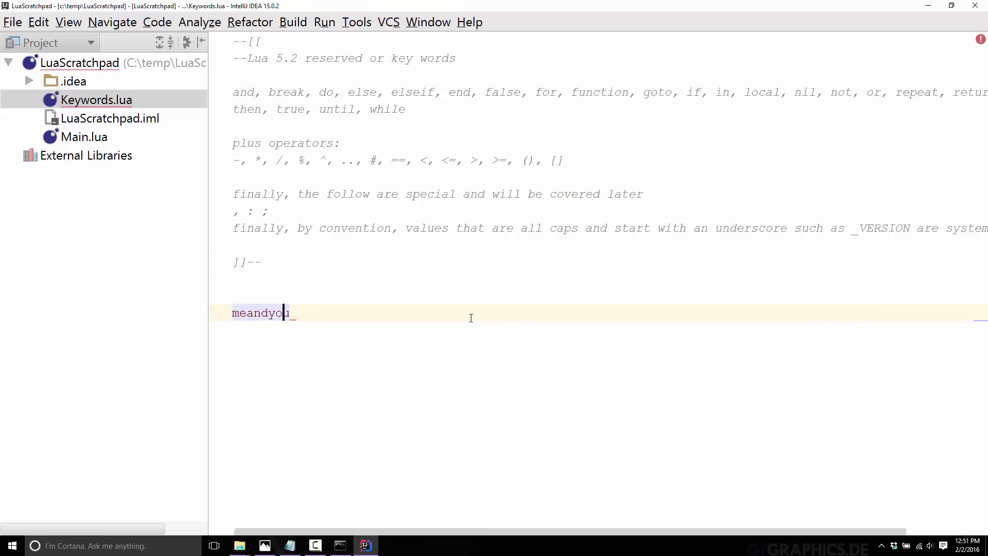
type("lov")
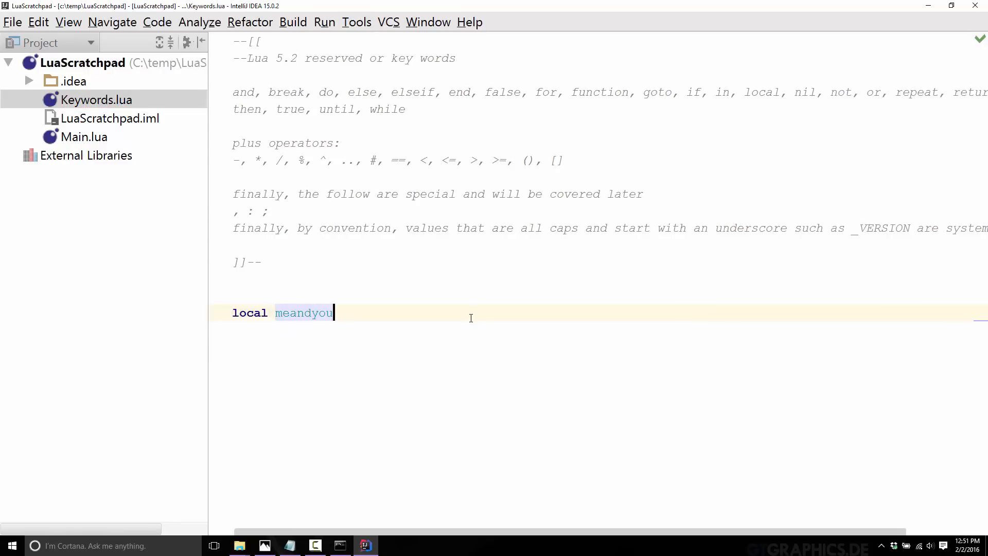
type("= \"US\"")
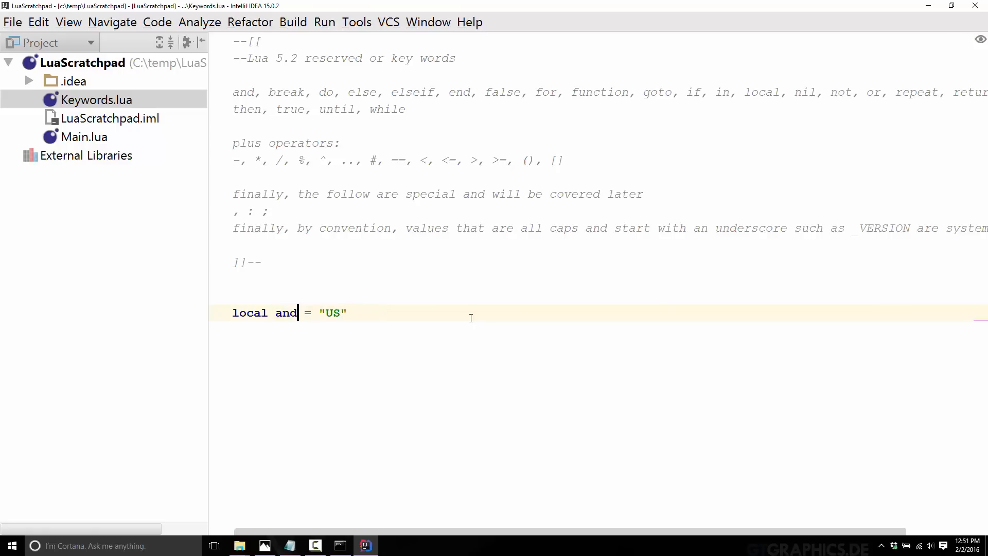
double_click(286, 312)
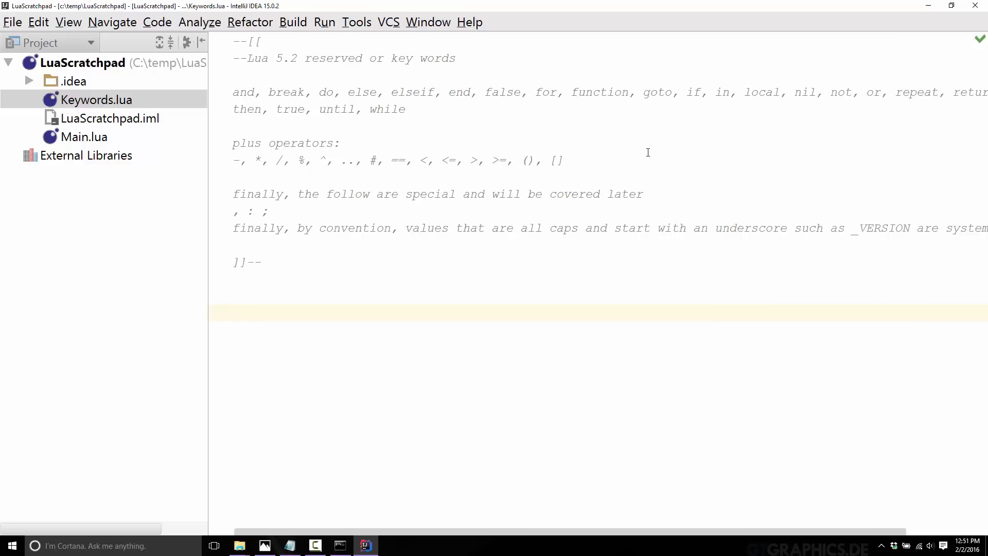
mouse_move(423, 60)
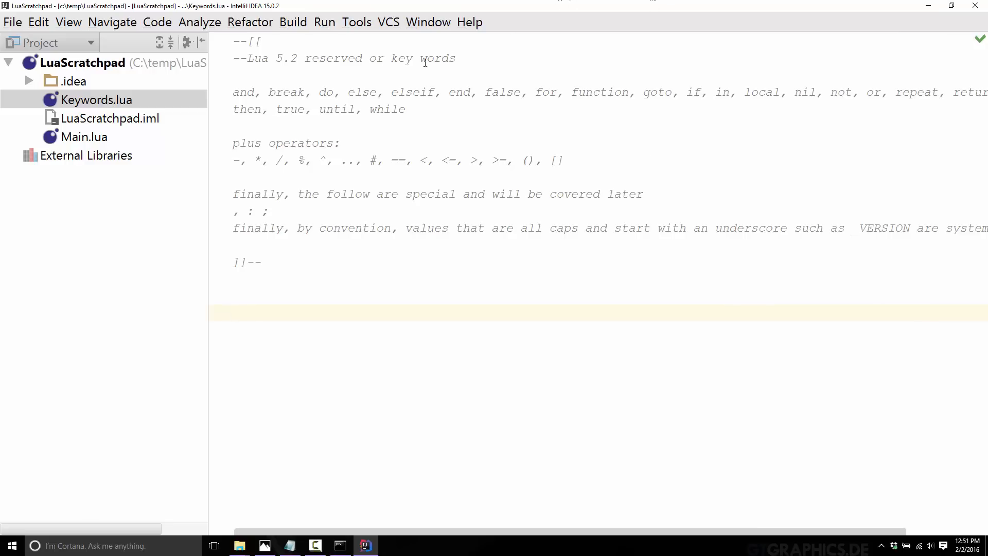
mouse_move(366, 208)
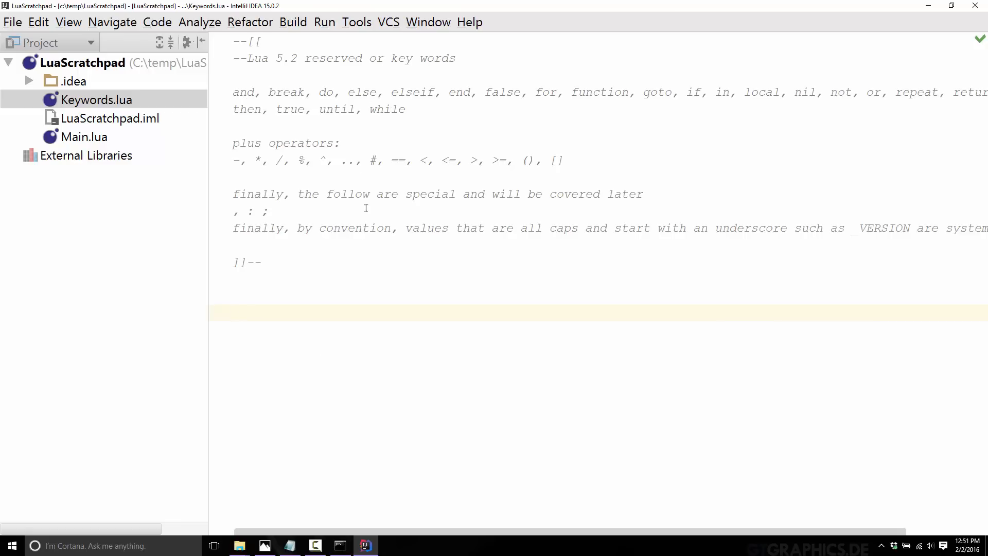
scroll("right", 3)
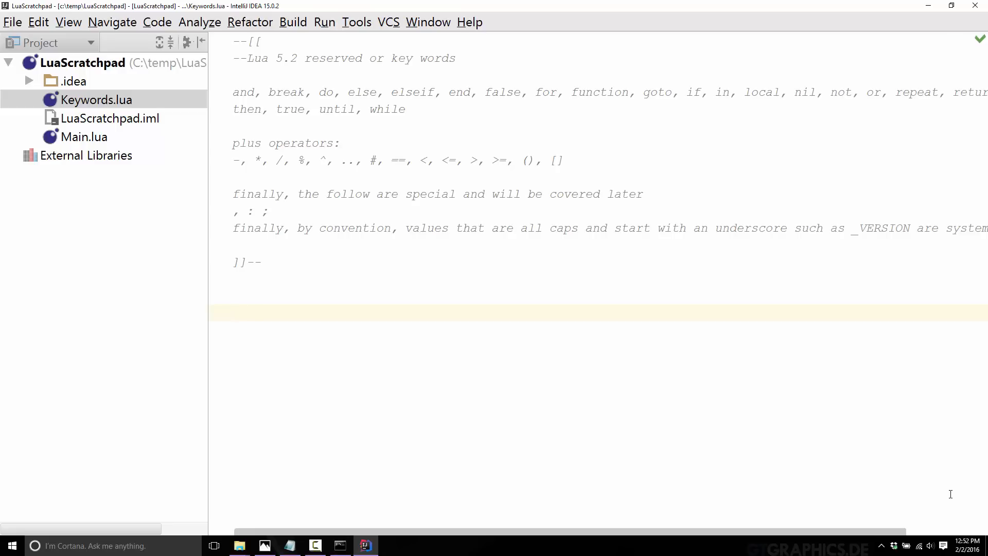
left_click(84, 137)
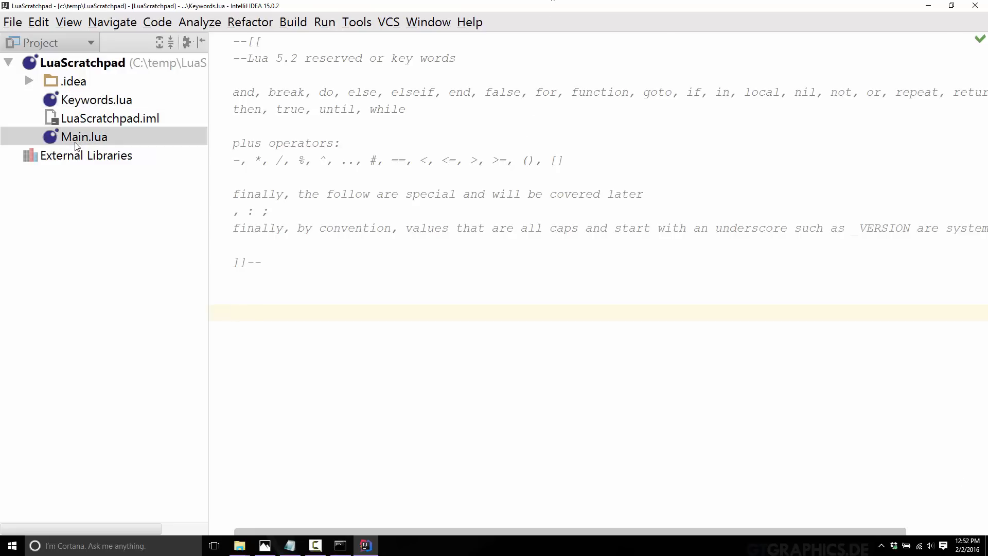